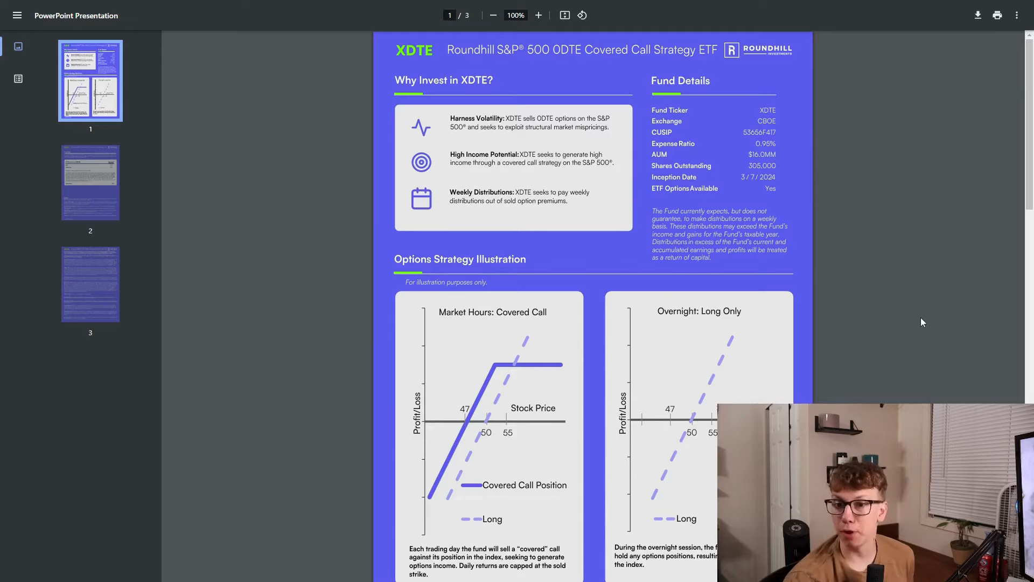
mouse_move(796, 121)
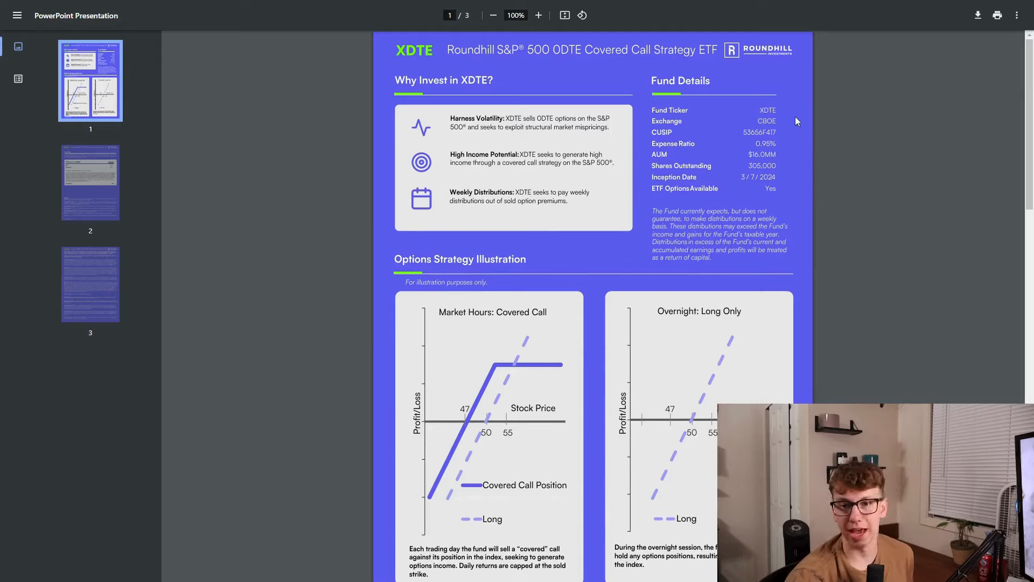
mouse_move(880, 232)
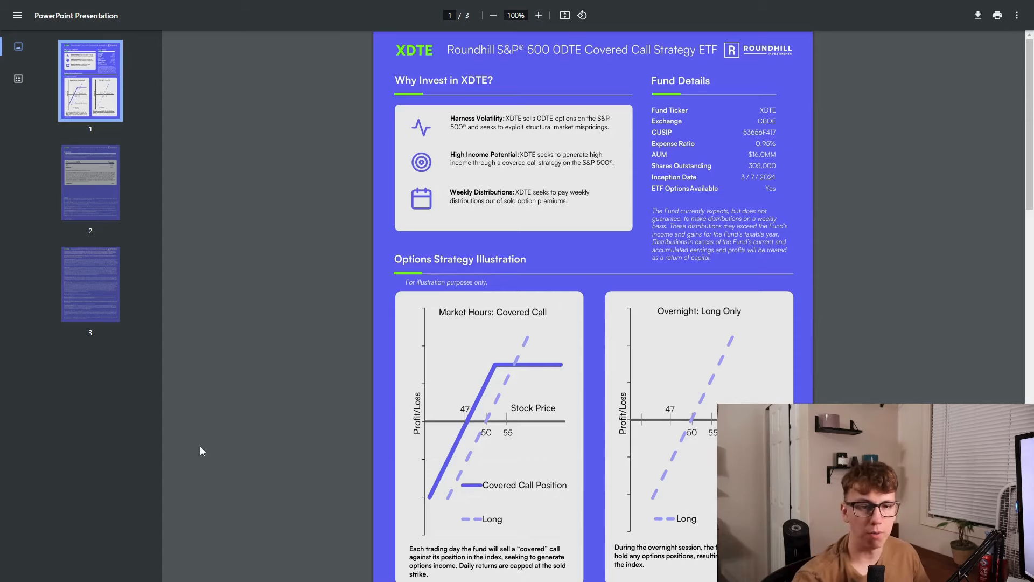
Step: Review the options strategy illustration, then return to the Roundhill XDTE fund page tab
scroll(down, 3)
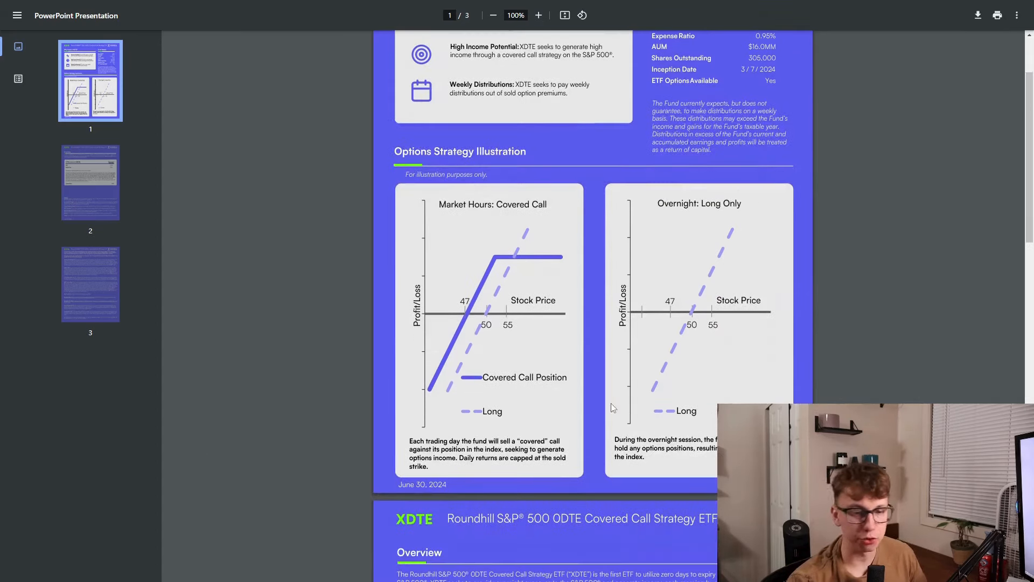
mouse_move(591, 408)
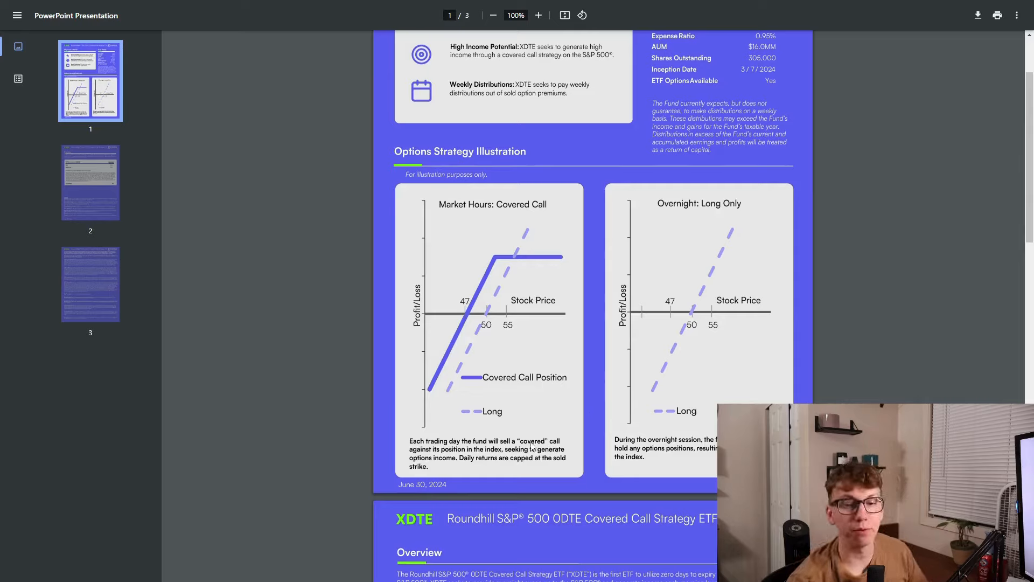
mouse_move(590, 422)
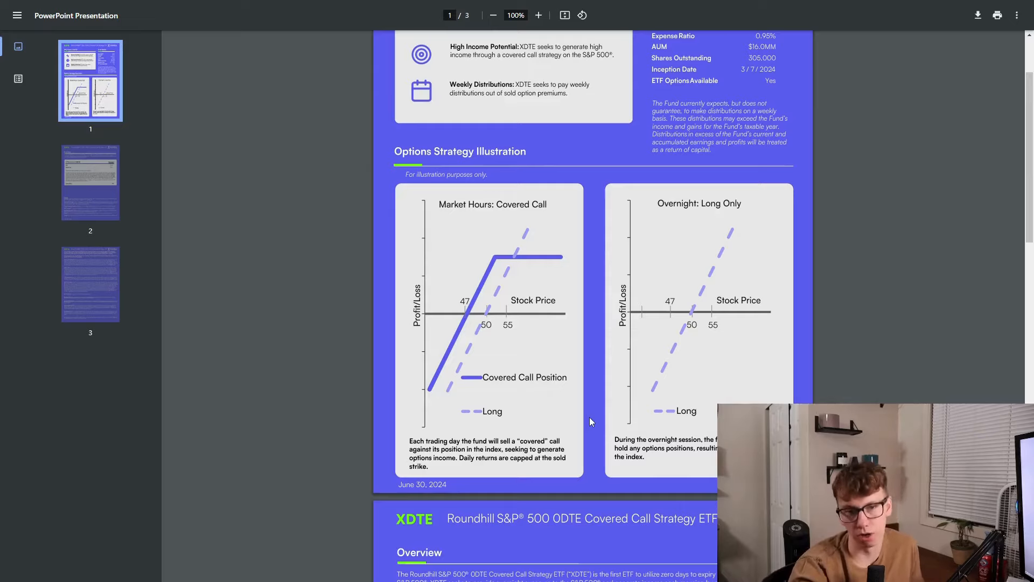
mouse_move(862, 308)
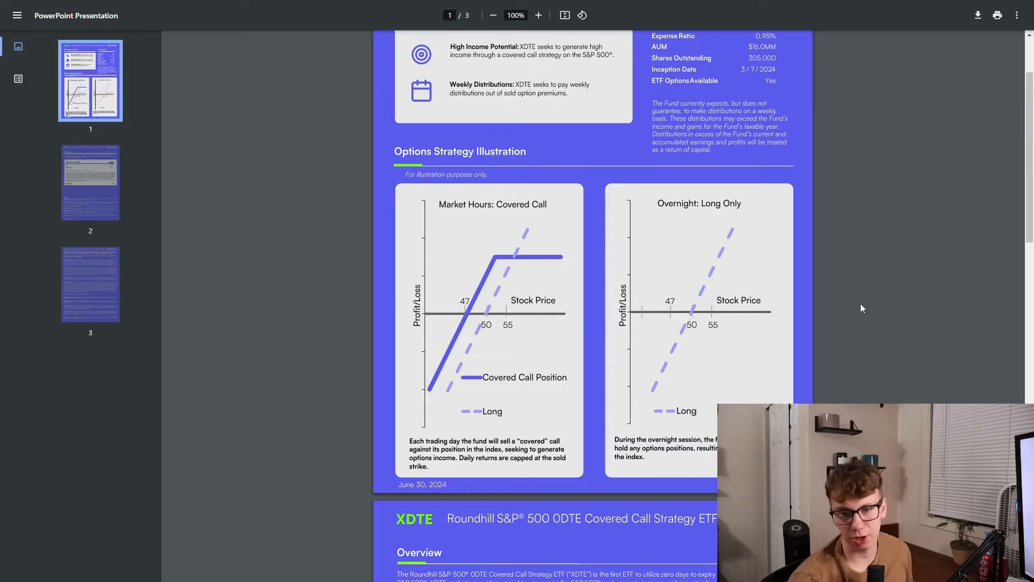
scroll(up, 3)
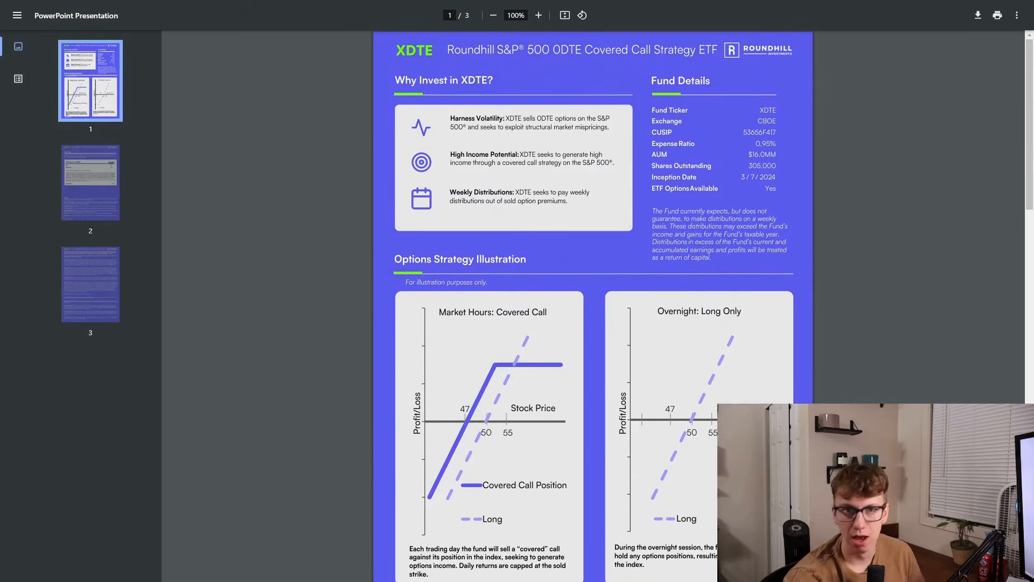
click(208, 11)
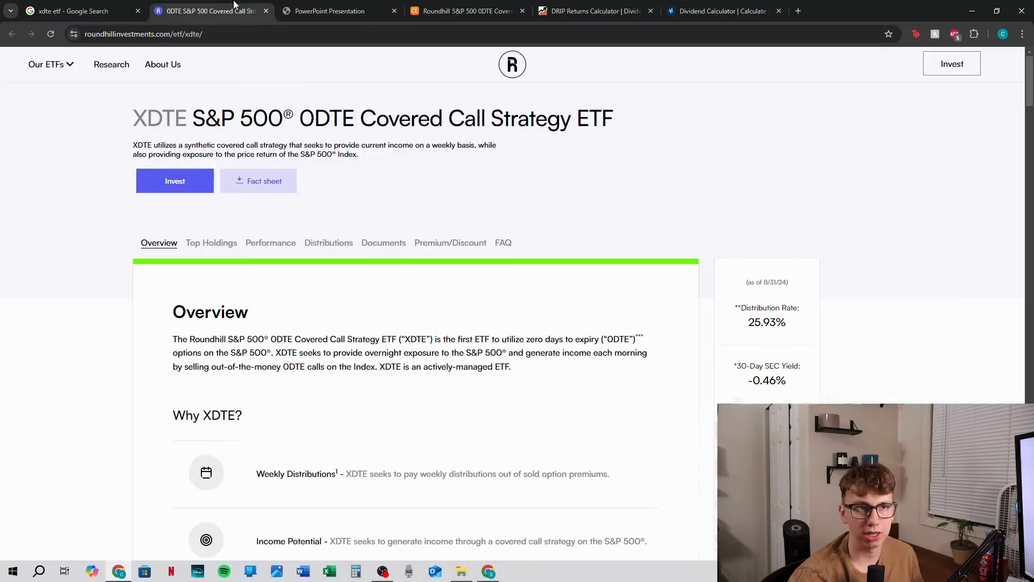
scroll(down, 3)
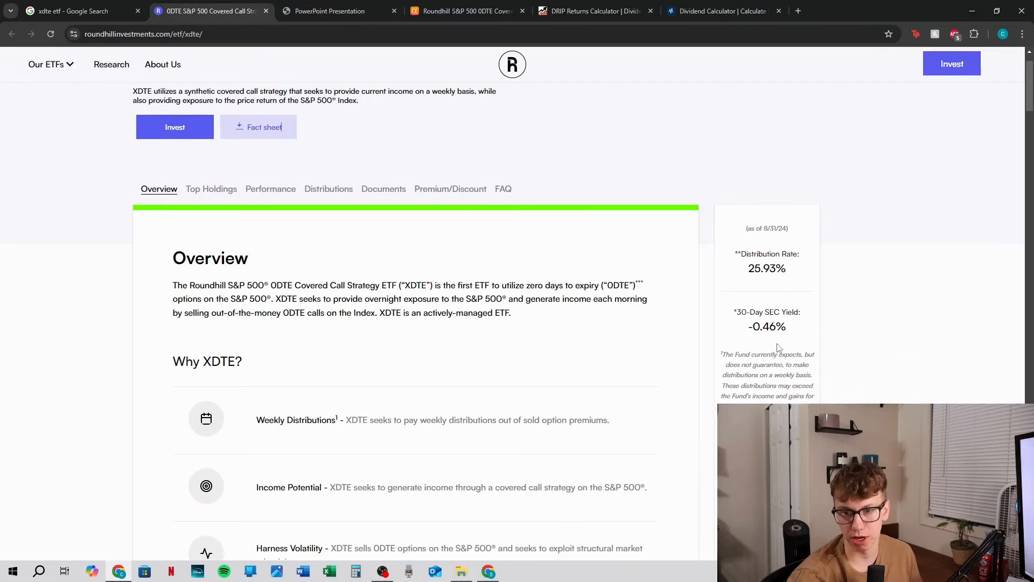
mouse_move(842, 321)
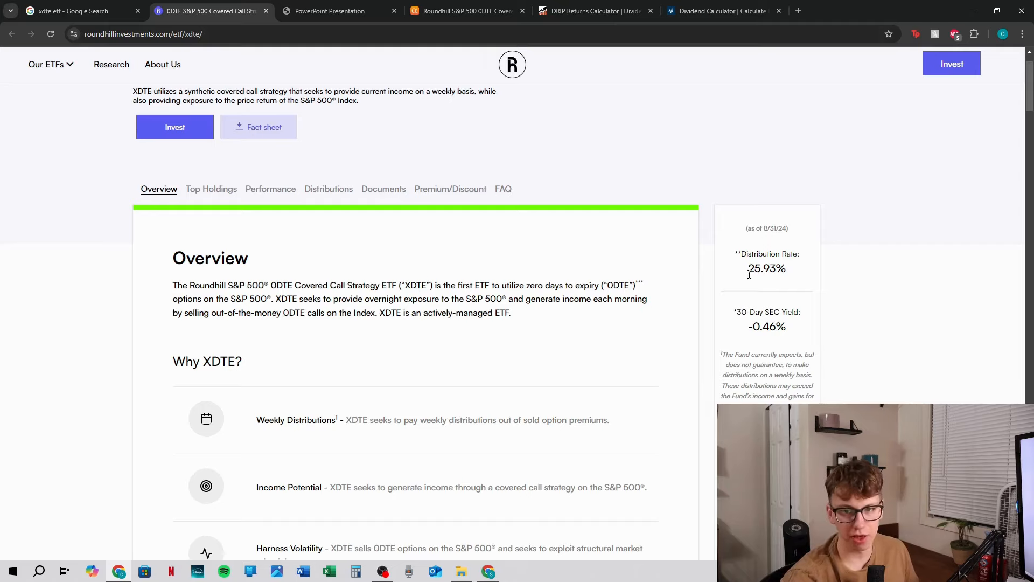
mouse_move(768, 324)
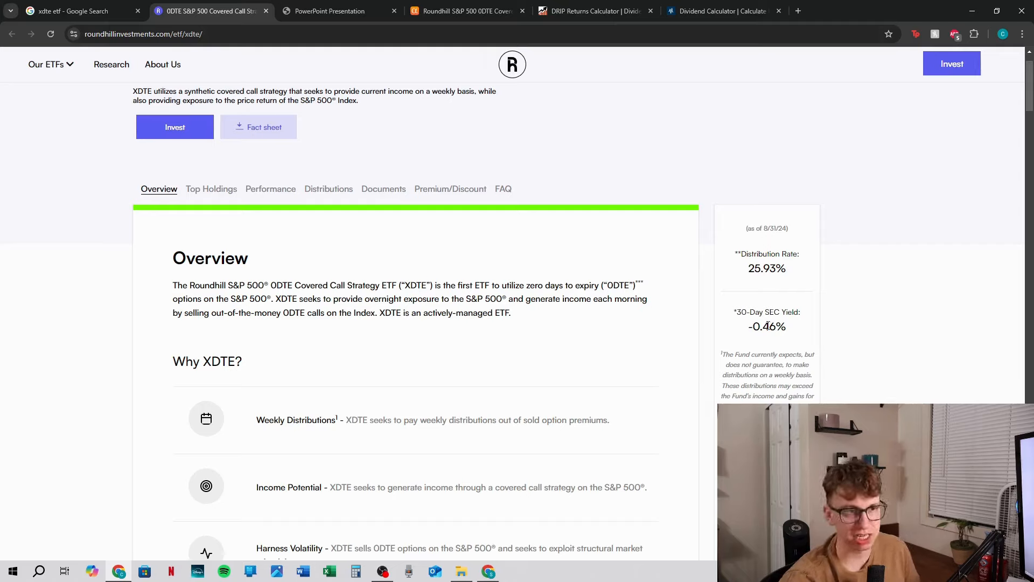
mouse_move(686, 337)
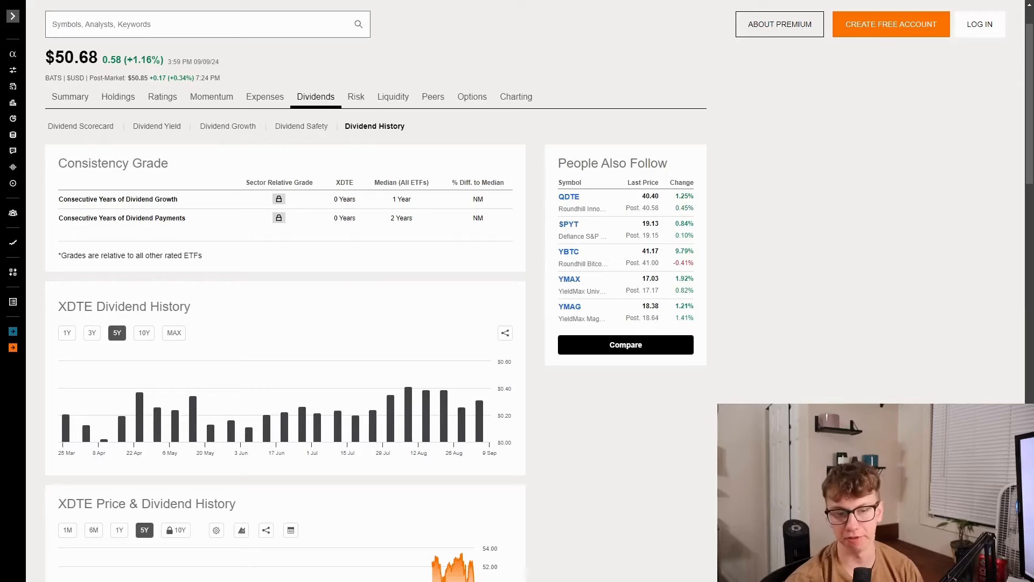
mouse_move(454, 410)
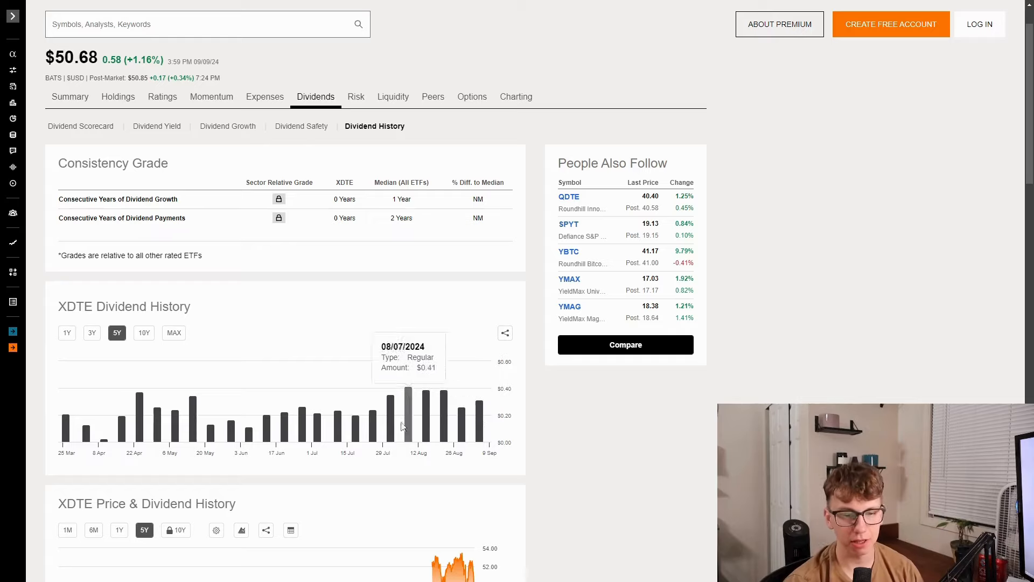
mouse_move(66, 436)
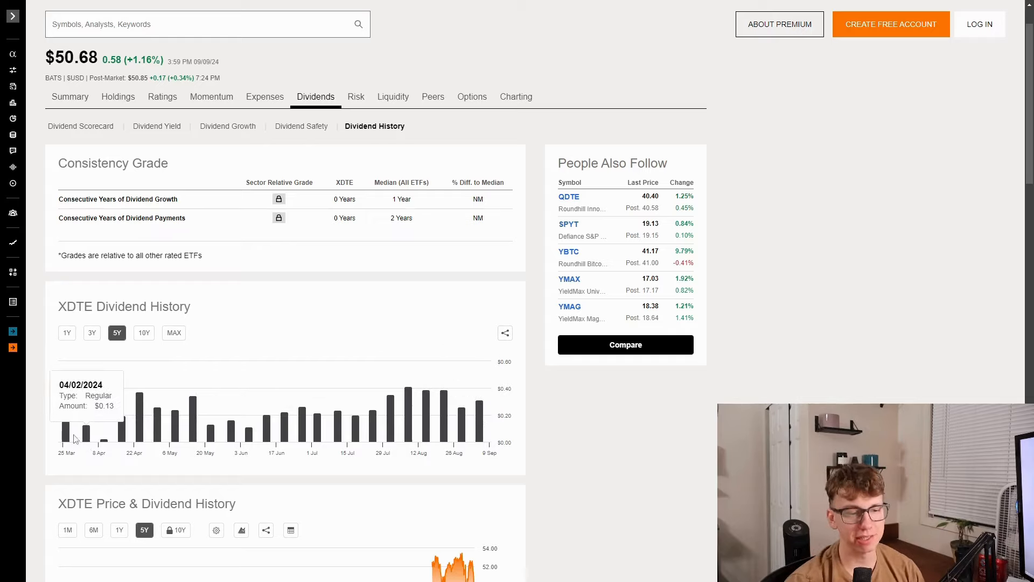
mouse_move(103, 443)
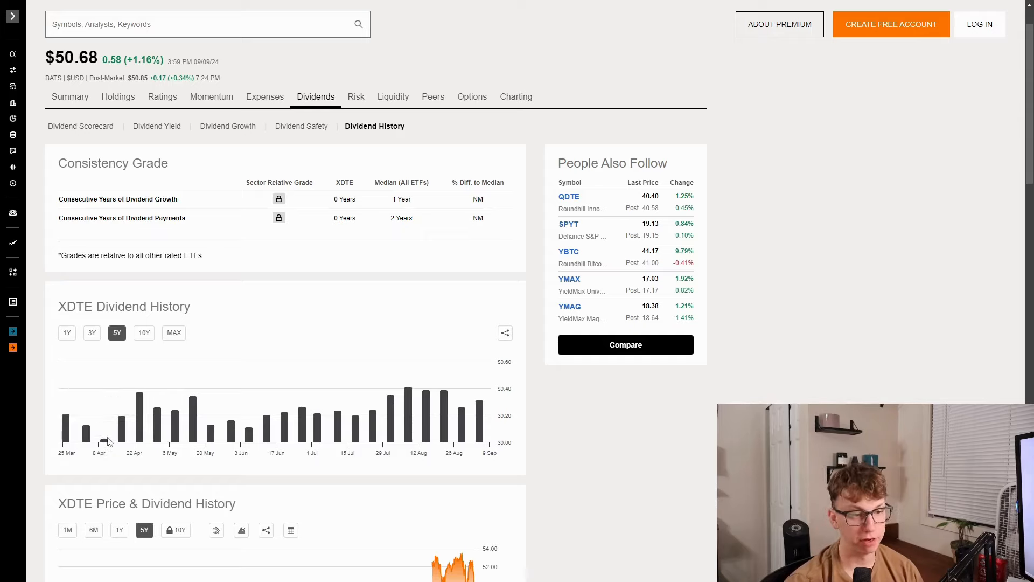
mouse_move(103, 441)
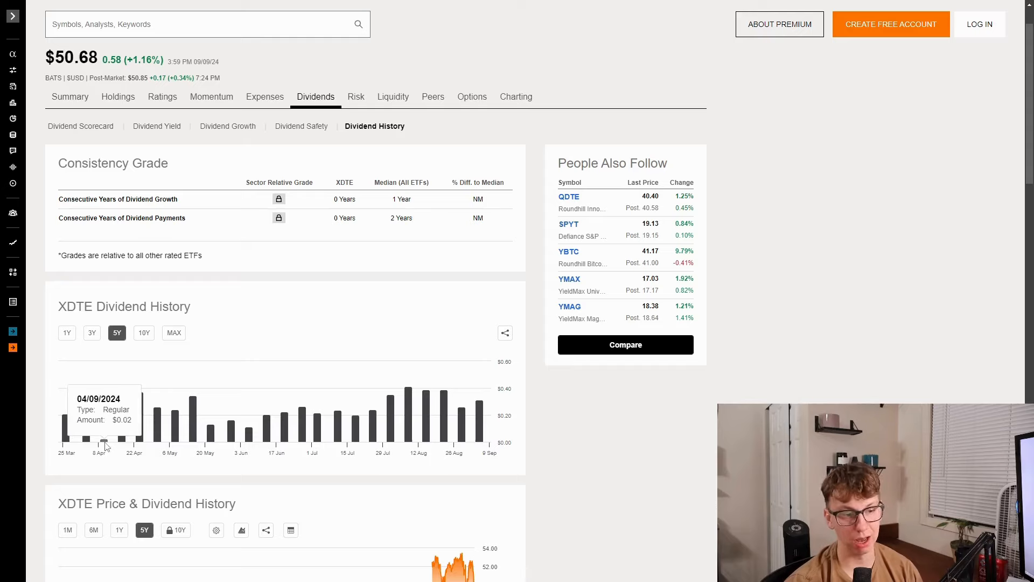
mouse_move(408, 396)
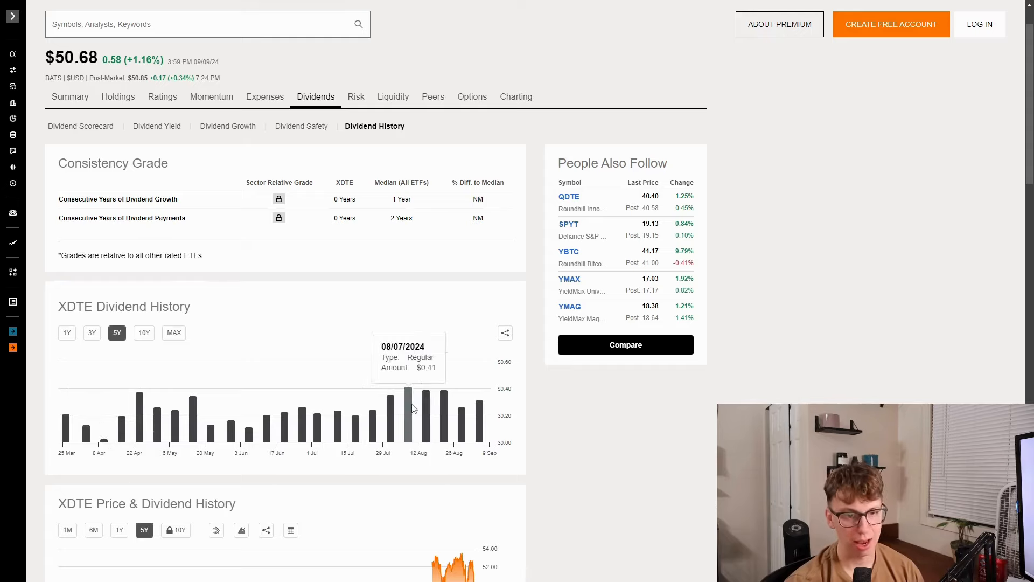
mouse_move(692, 448)
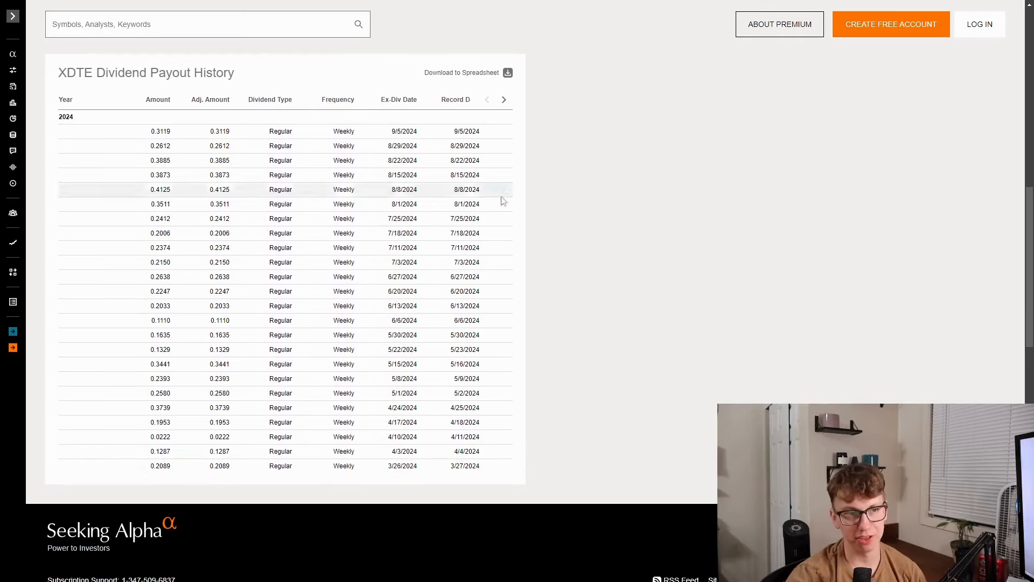
mouse_move(707, 354)
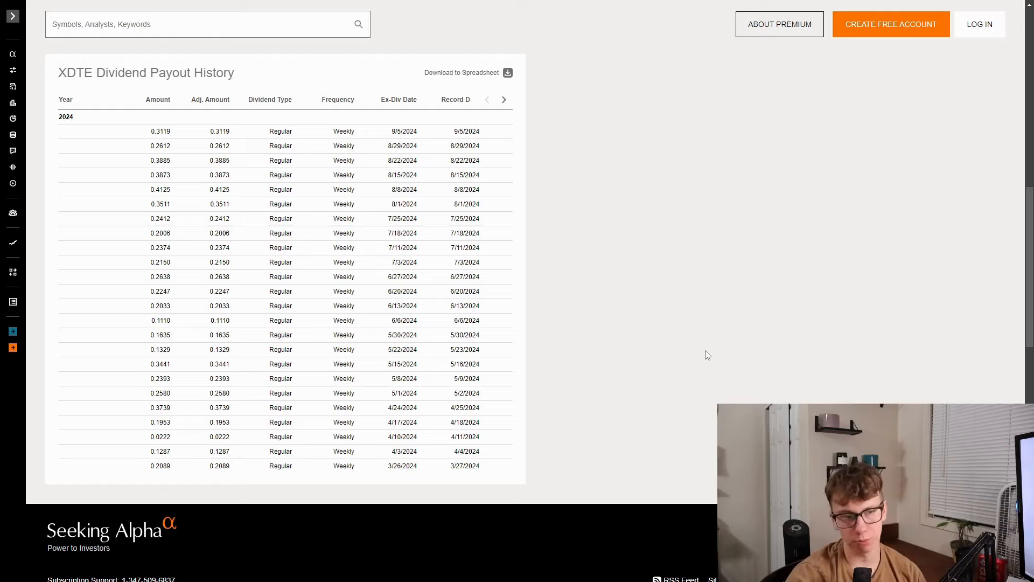
Step: Scroll the Seeking Alpha XDTE dividends page toward the Dividend Scorecard section
scroll(up, 3)
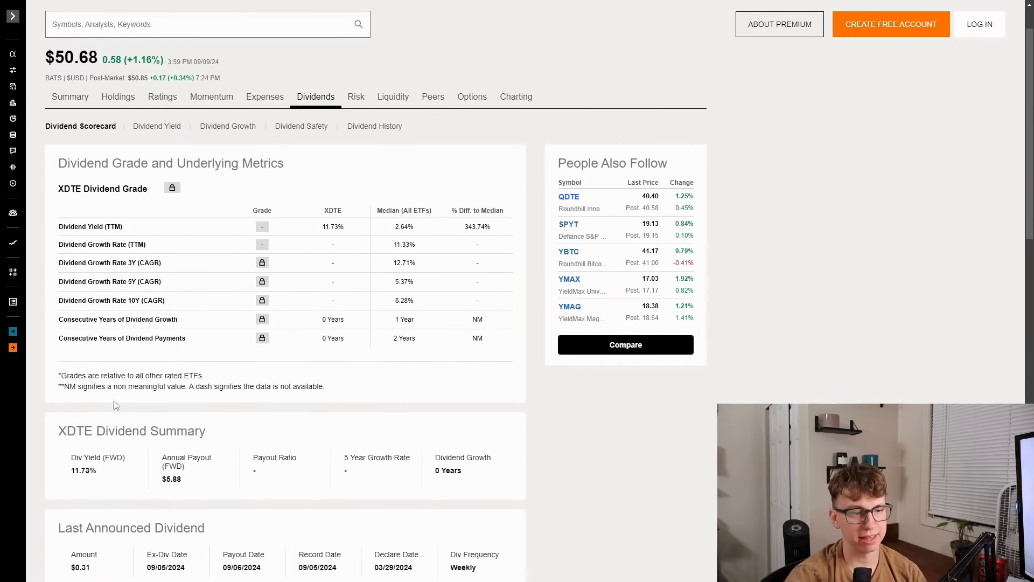
mouse_move(406, 436)
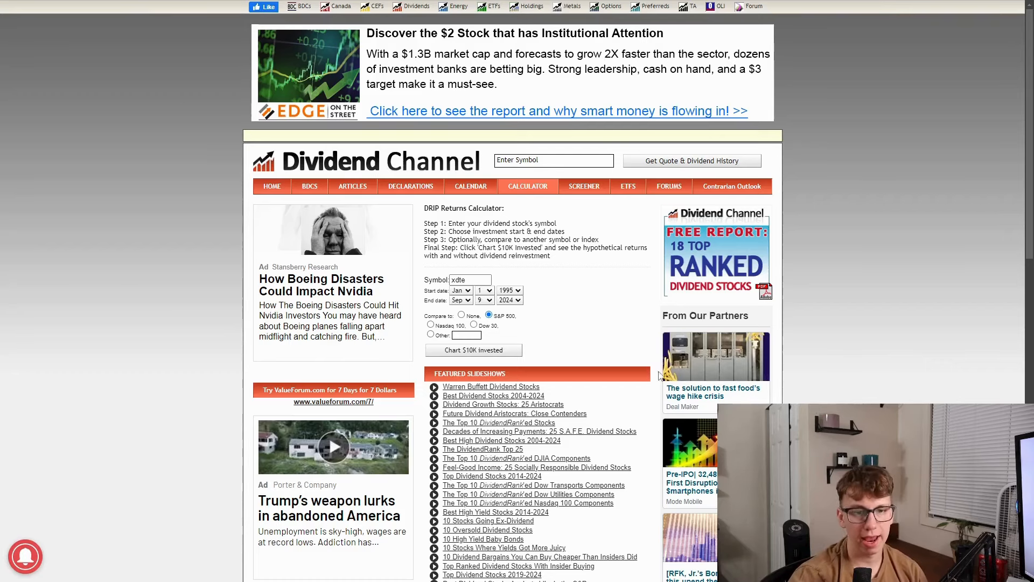
Step: Chart $10K invested in XDTE versus SPY, review the enlarged results, then close them
click(472, 349)
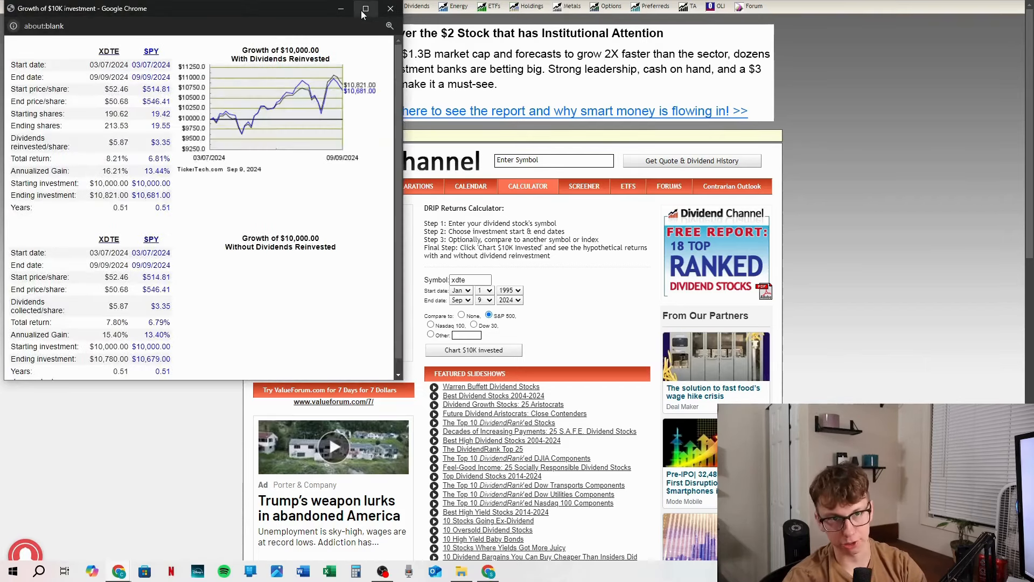
click(365, 9)
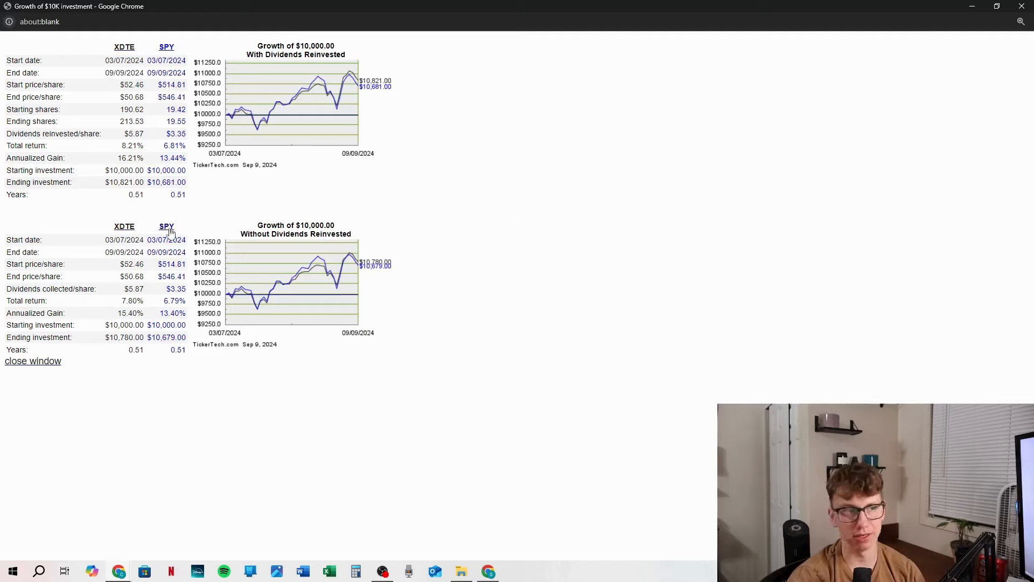
mouse_move(491, 147)
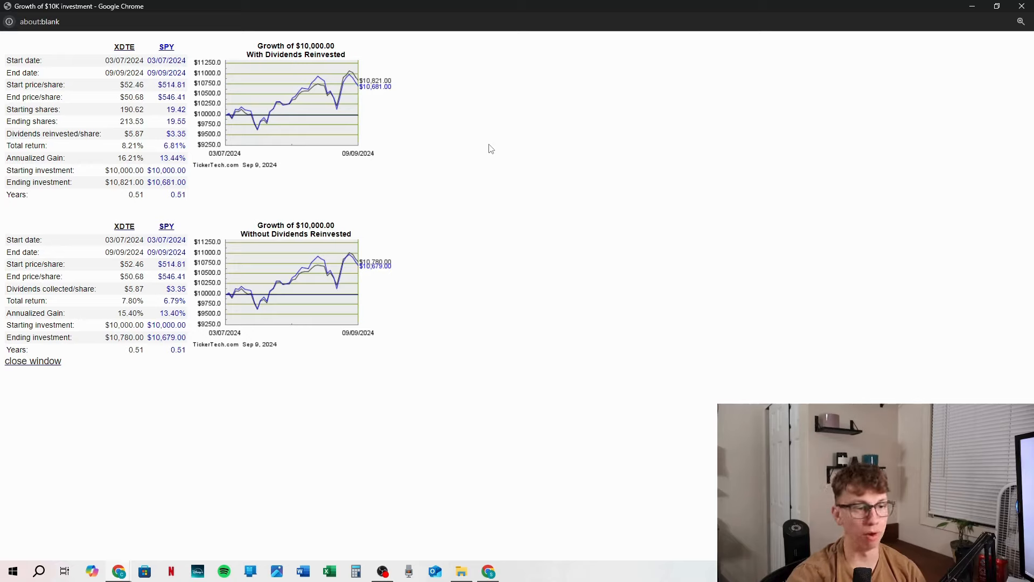
mouse_move(181, 157)
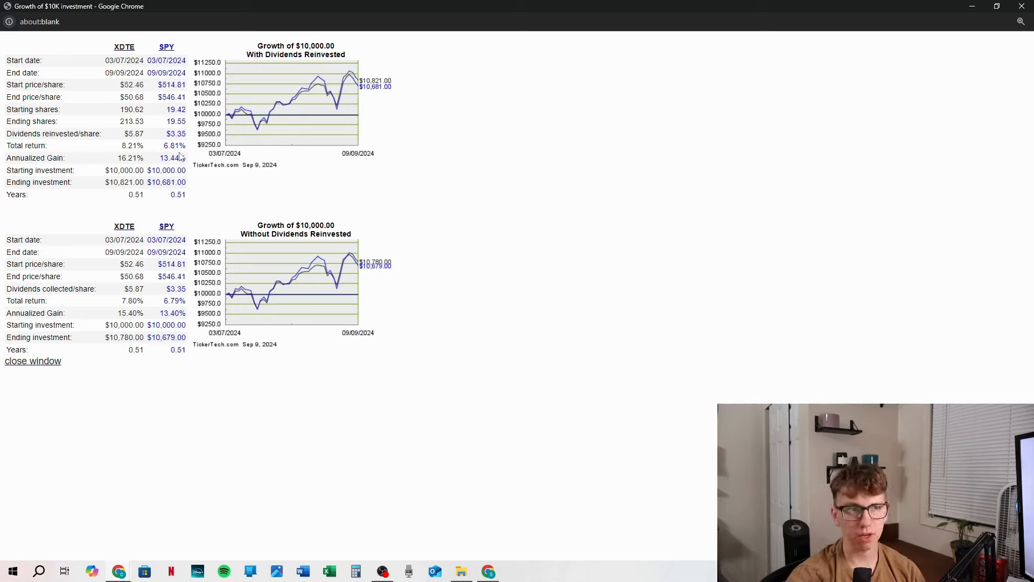
mouse_move(205, 166)
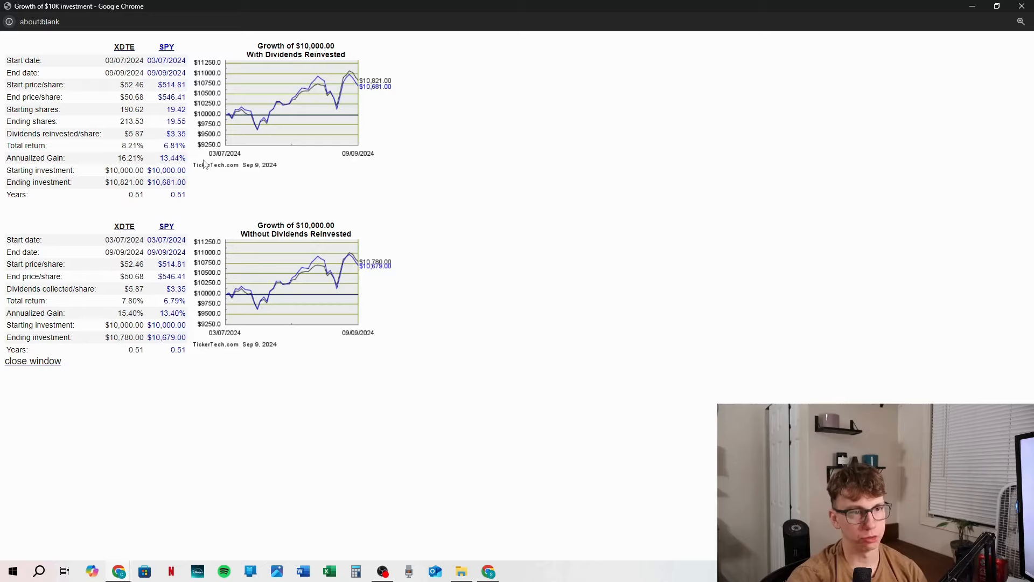
mouse_move(374, 159)
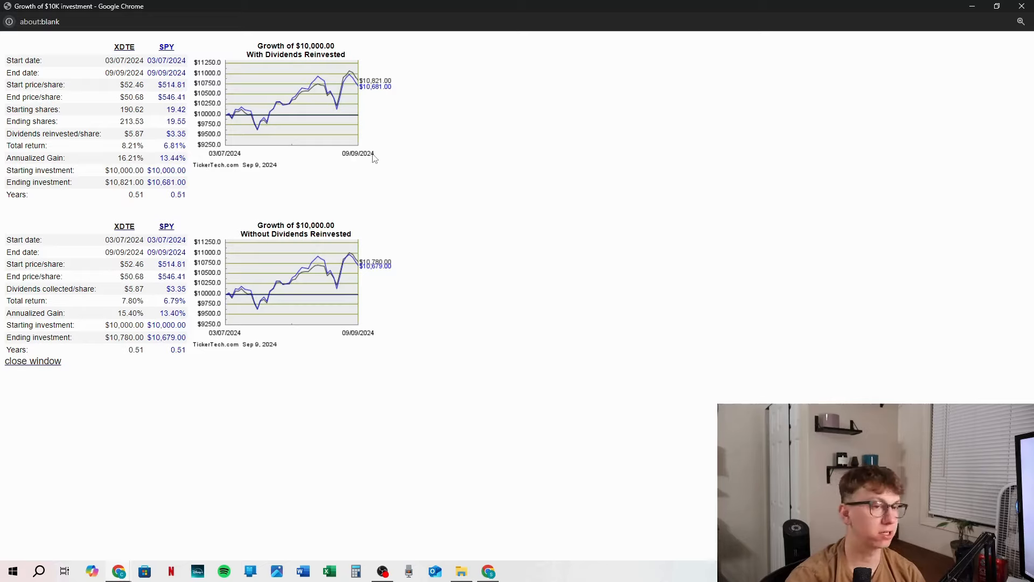
mouse_move(184, 60)
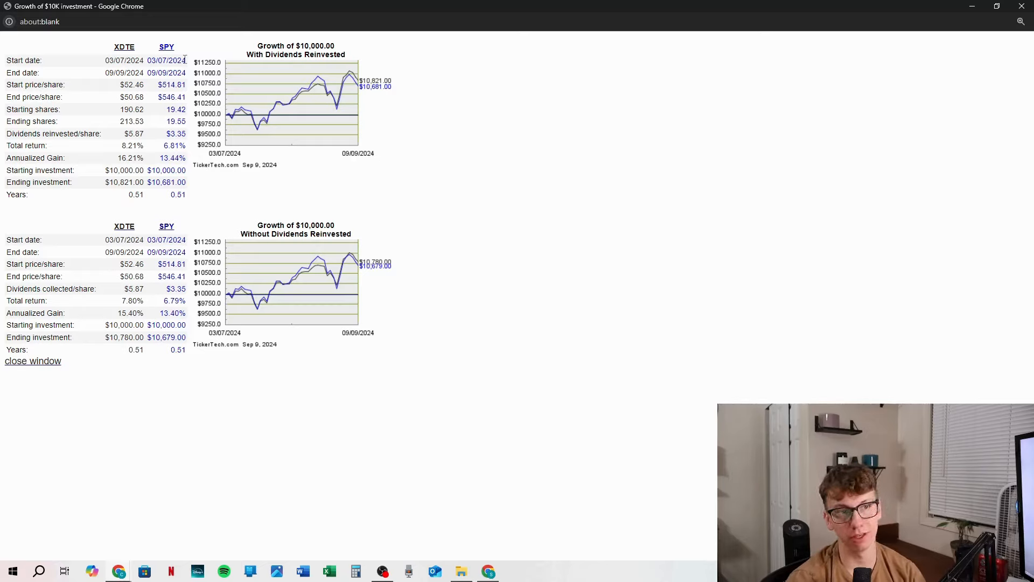
mouse_move(230, 297)
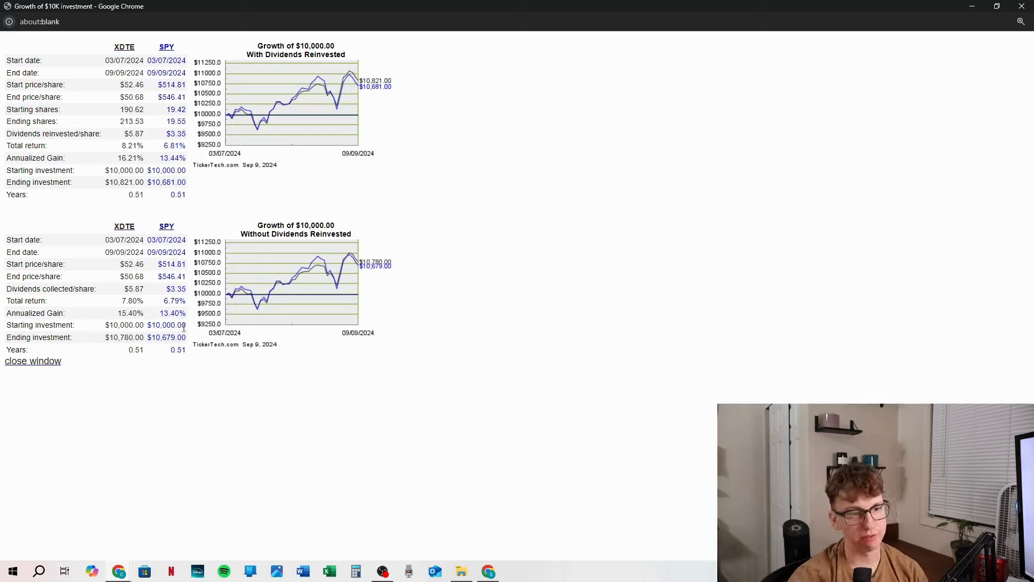
mouse_move(237, 363)
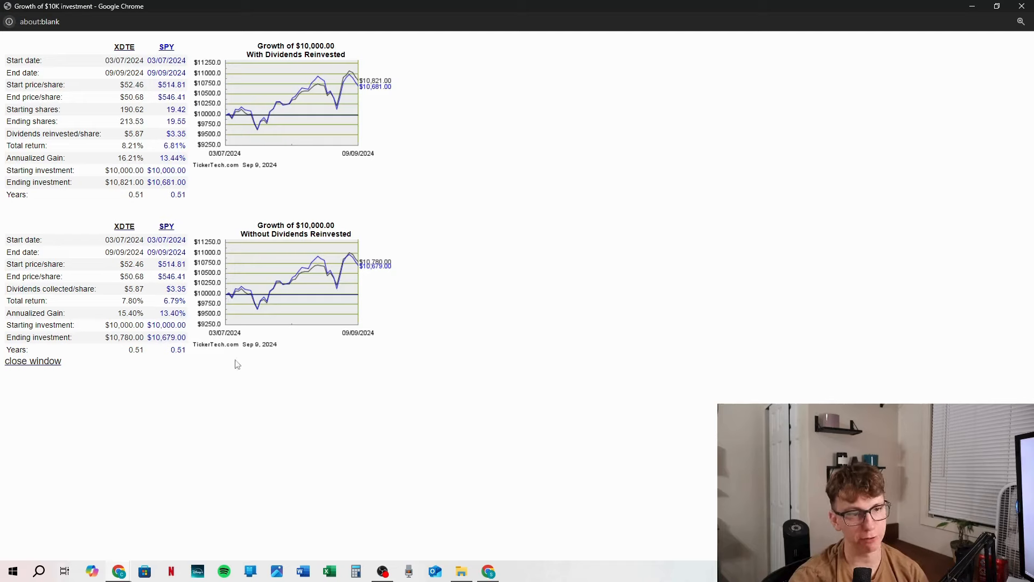
mouse_move(554, 210)
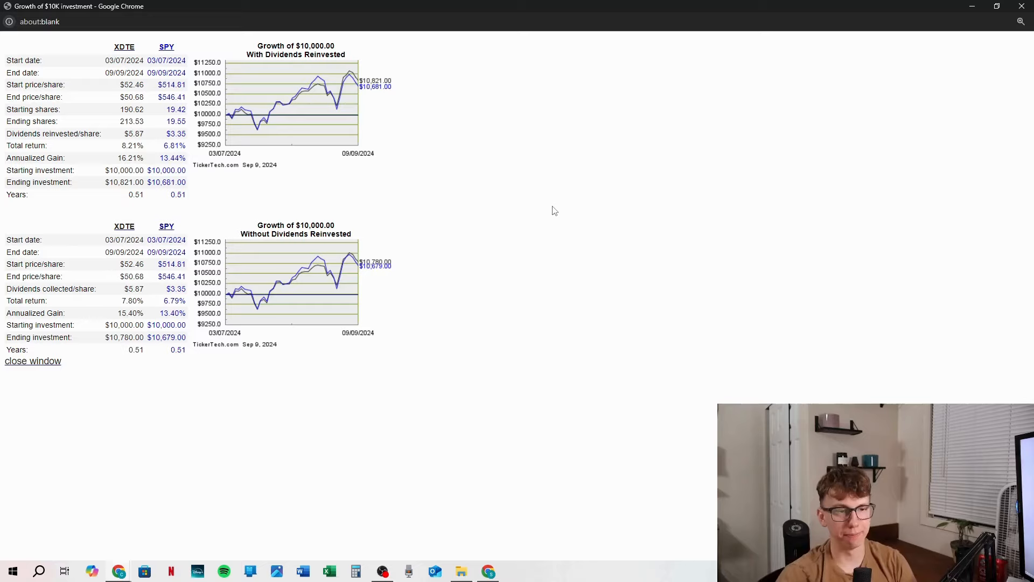
mouse_move(295, 304)
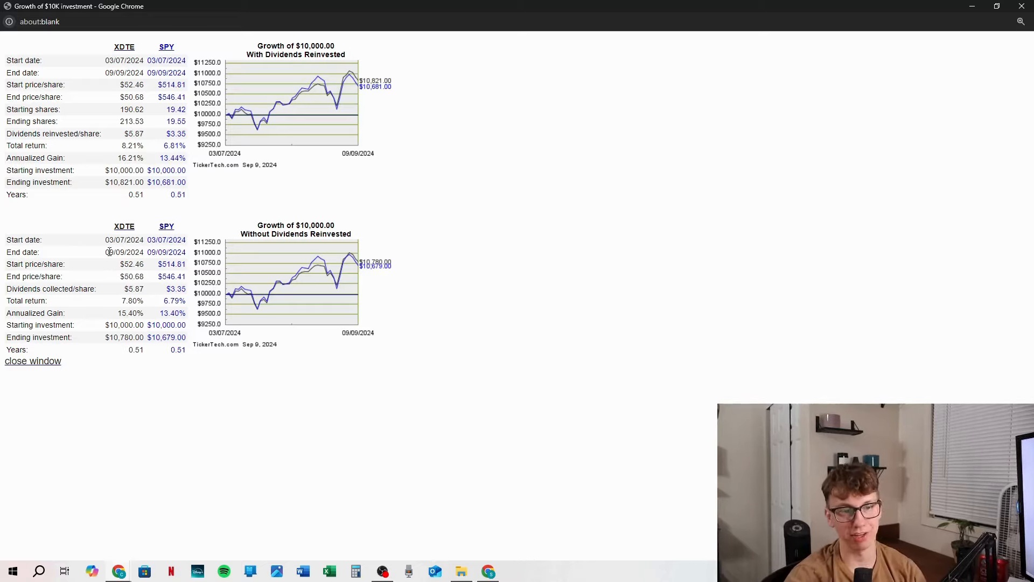
mouse_move(390, 305)
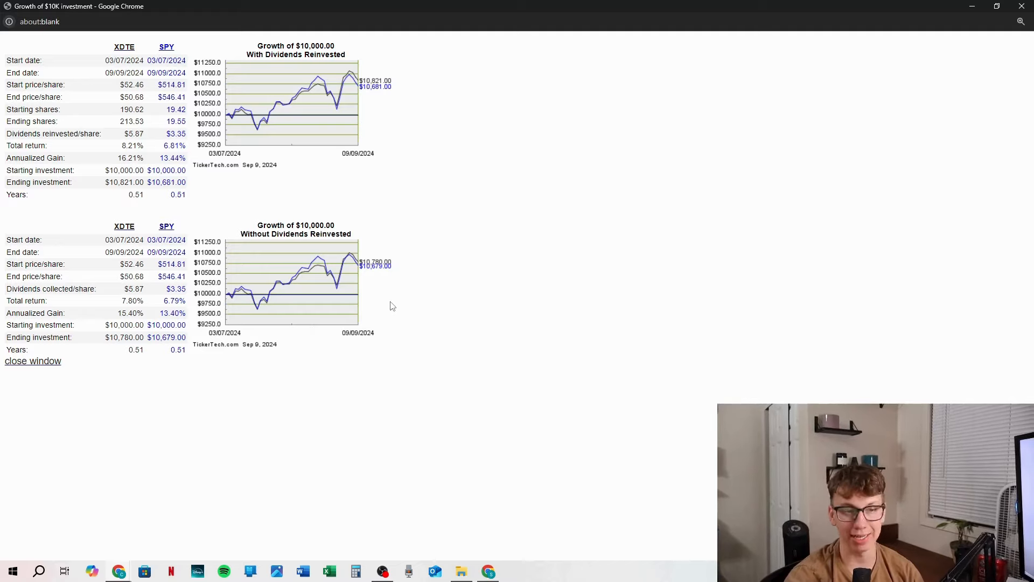
click(33, 360)
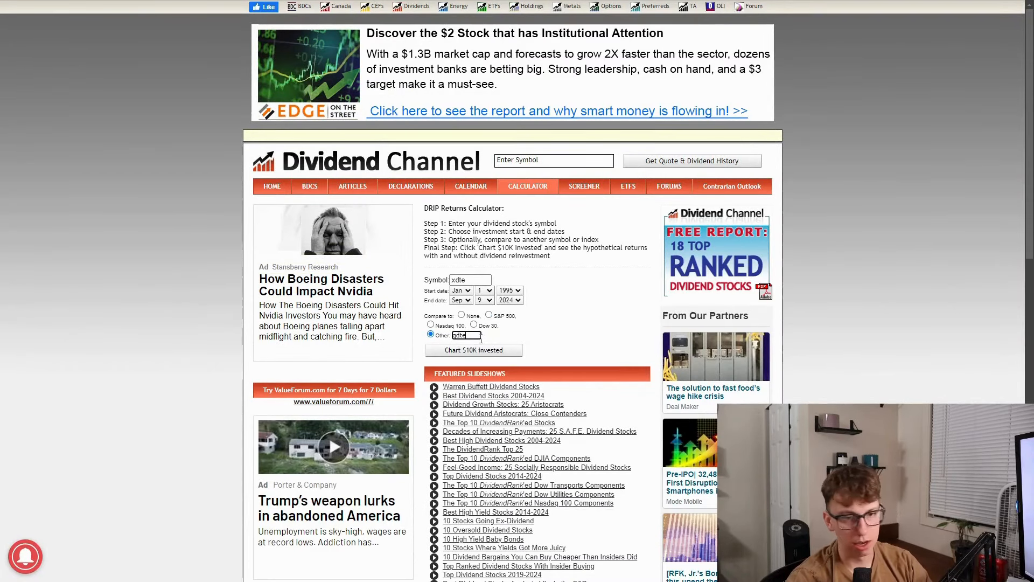
Step: Chart $10,000 growth in XDTE versus QDTE, with and without dividends reinvested
click(473, 349)
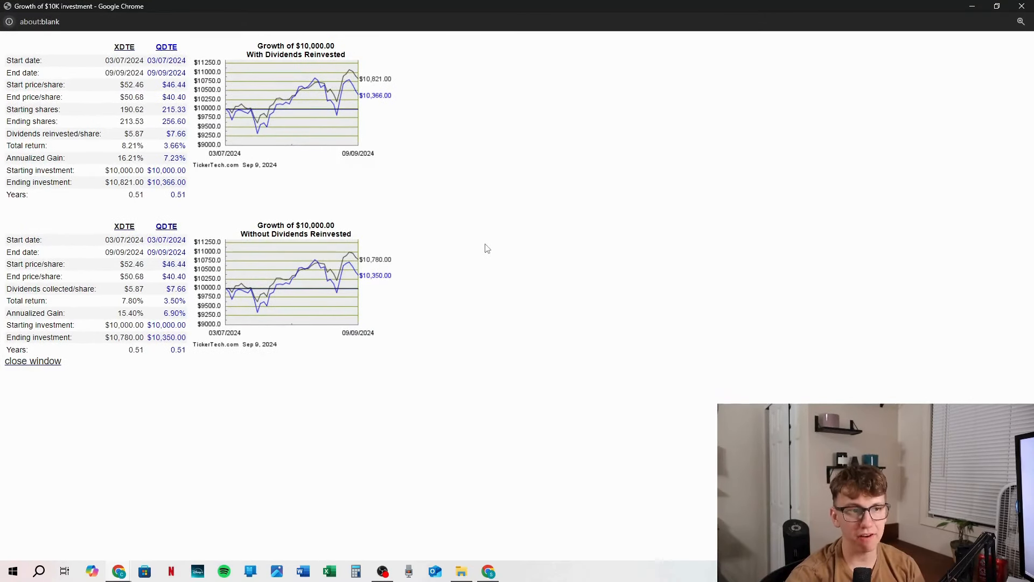
mouse_move(227, 155)
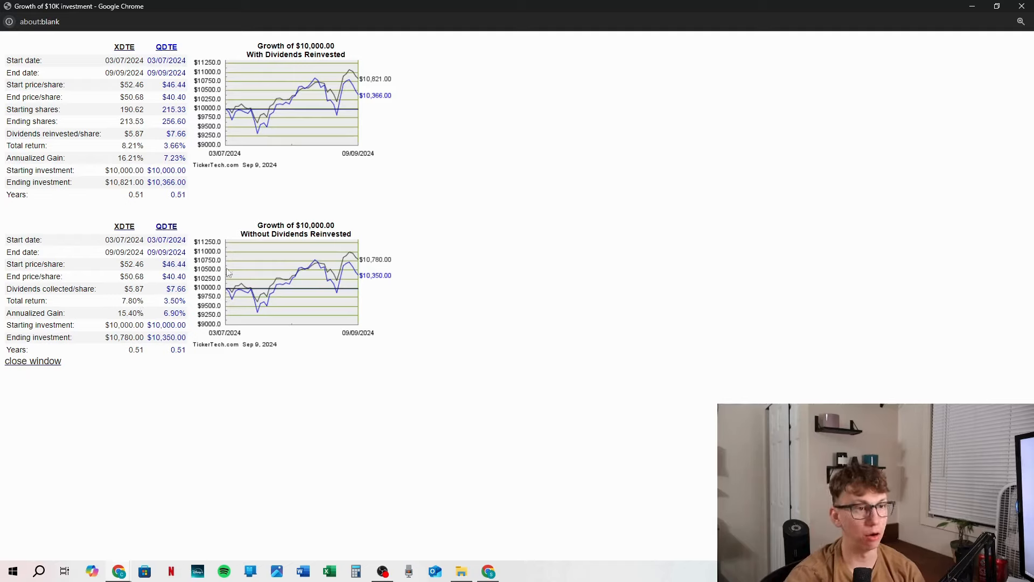
mouse_move(521, 233)
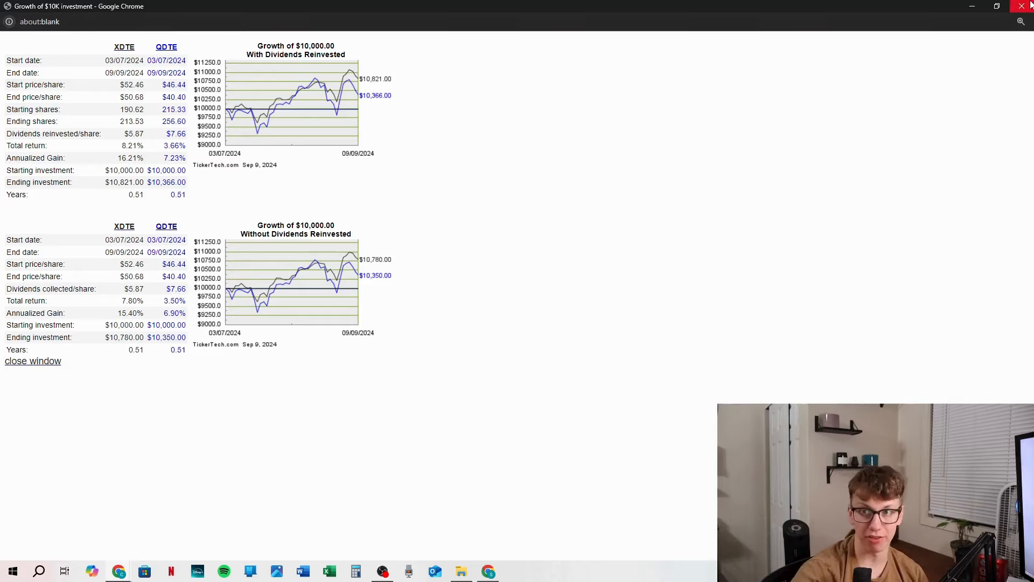
mouse_move(1021, 7)
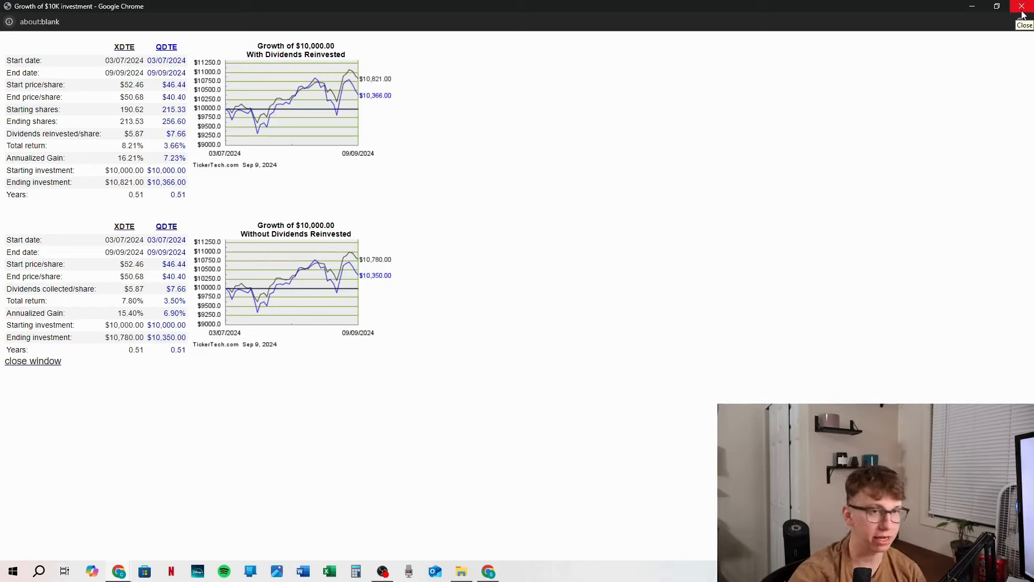
mouse_move(496, 289)
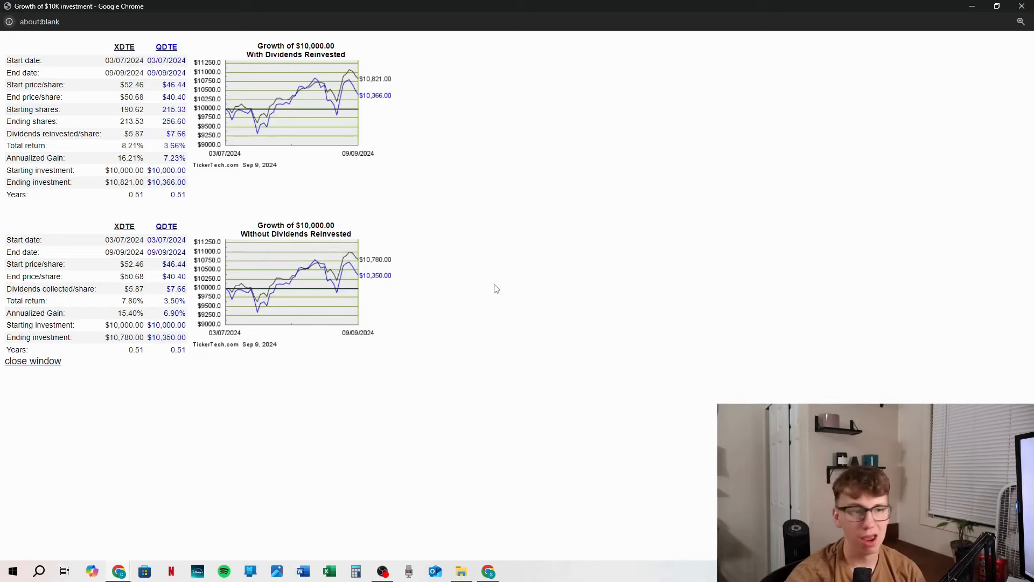
mouse_move(232, 215)
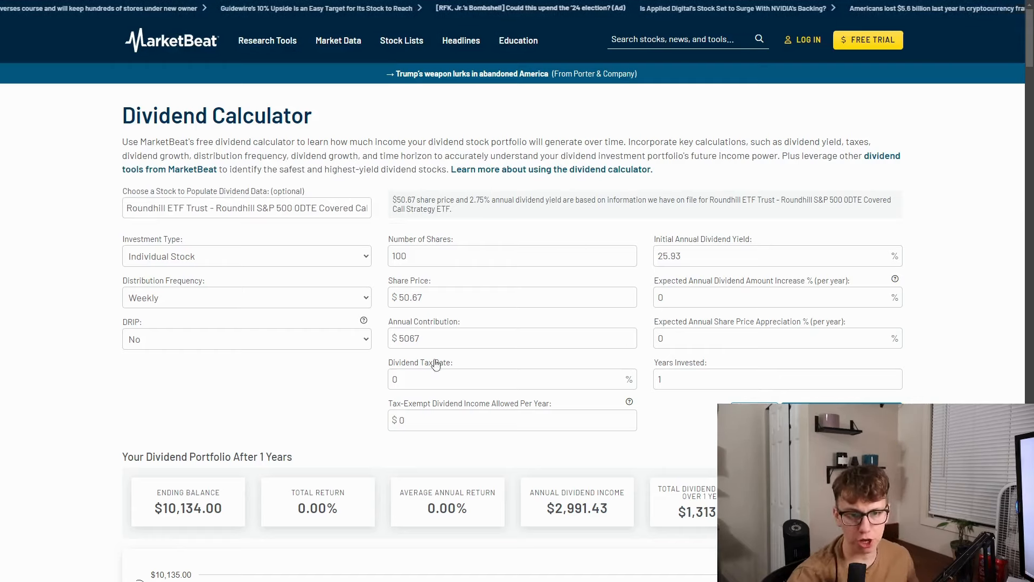
mouse_move(264, 413)
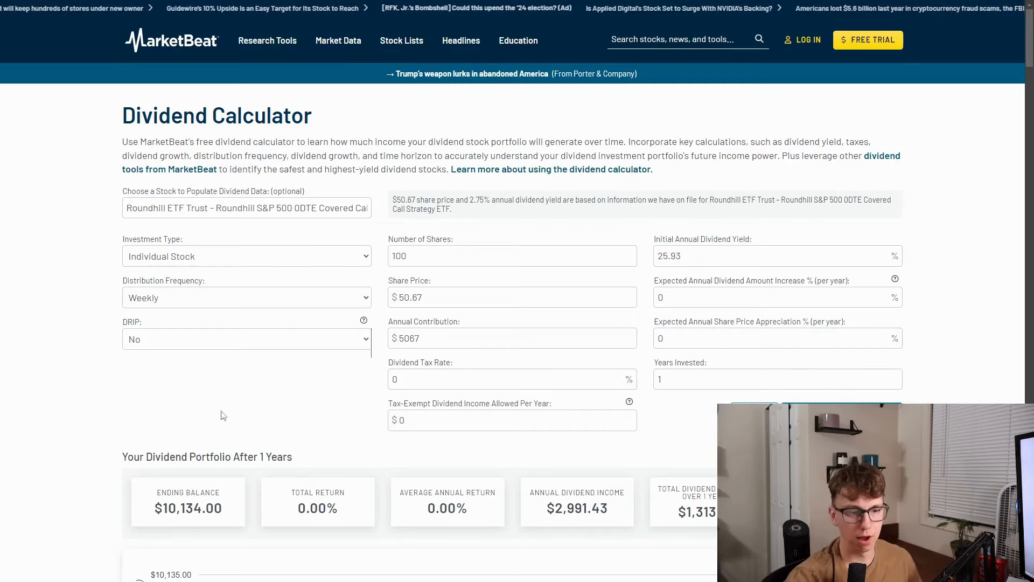
mouse_move(237, 439)
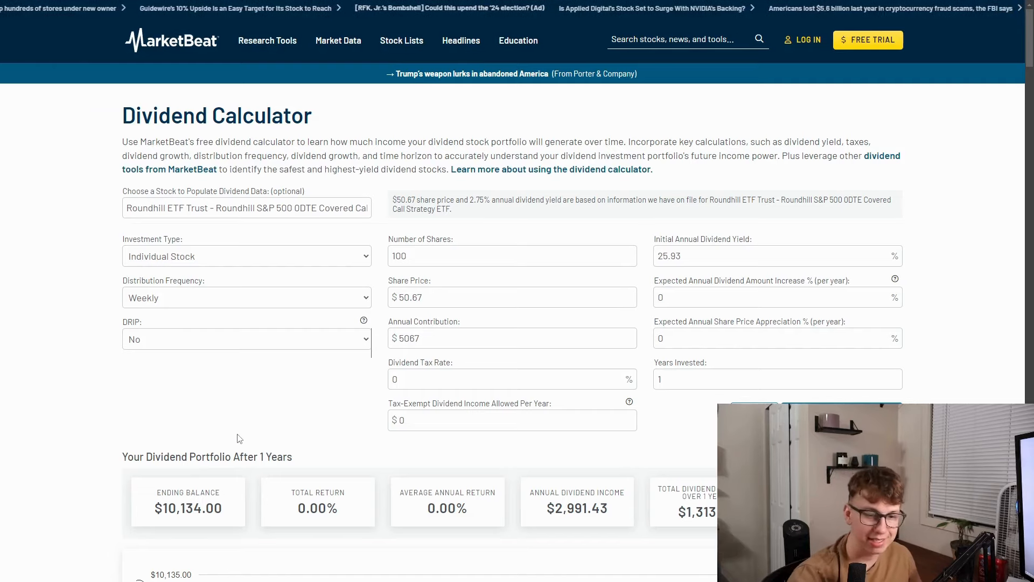
mouse_move(641, 471)
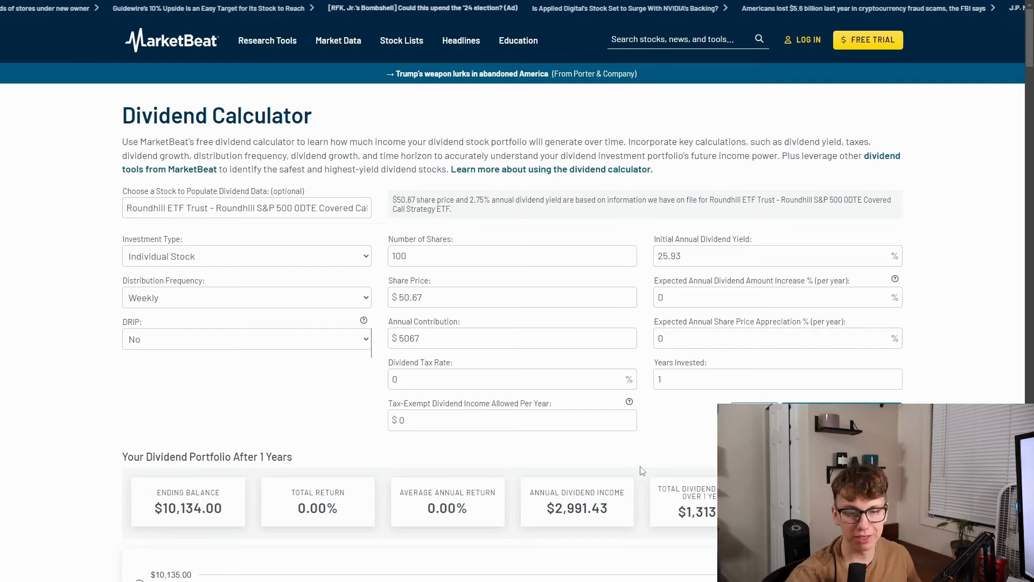
mouse_move(664, 454)
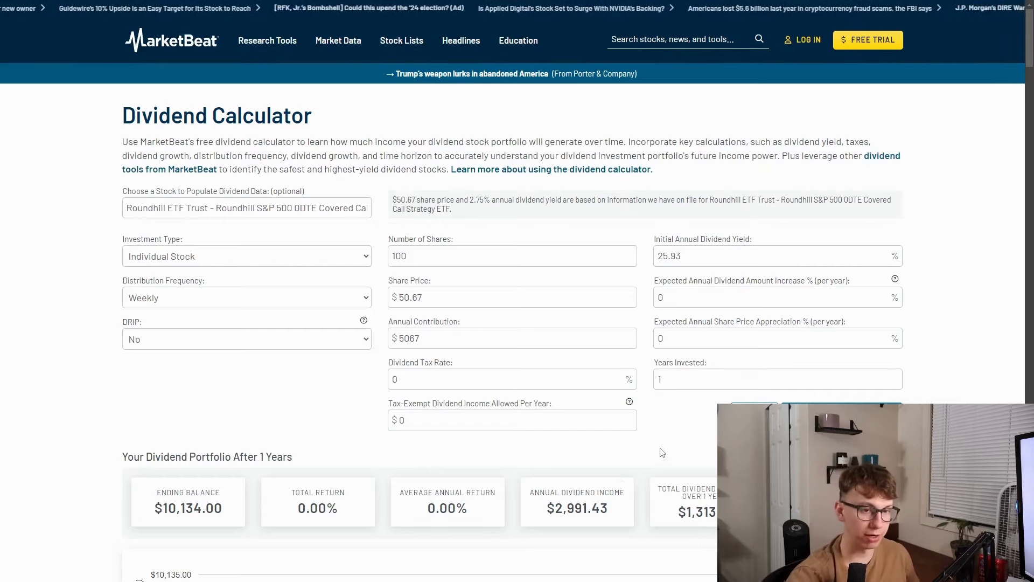
mouse_move(941, 268)
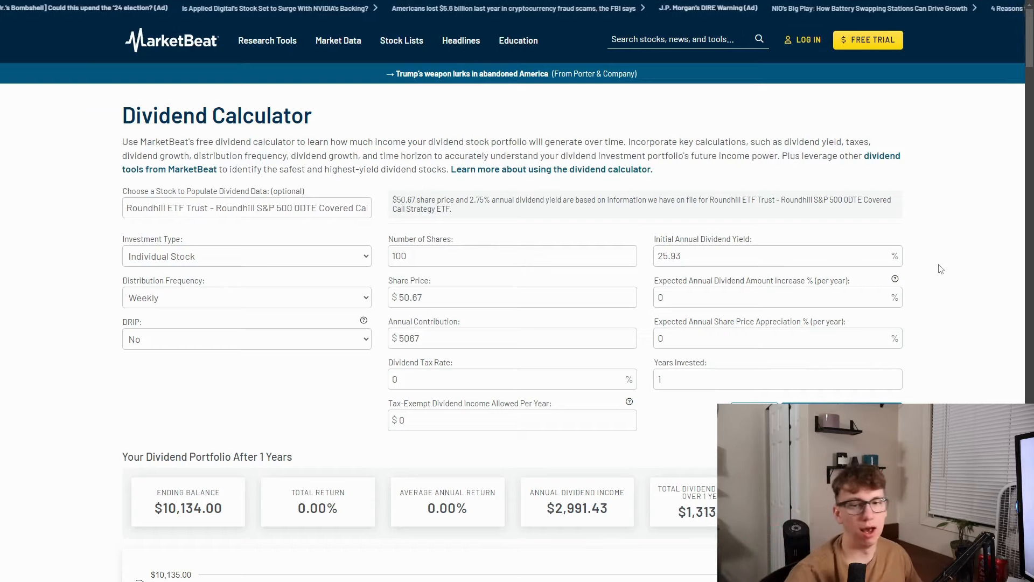
Step: Change Number of Shares to 4000 and recalculate, giving $61,324.36 annual dividend income
click(467, 256)
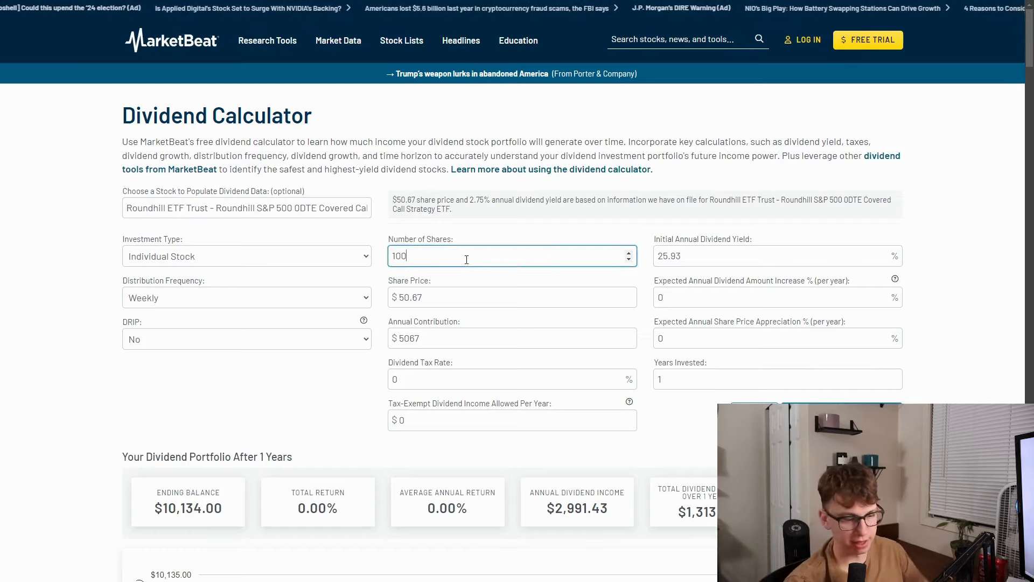
text(0)
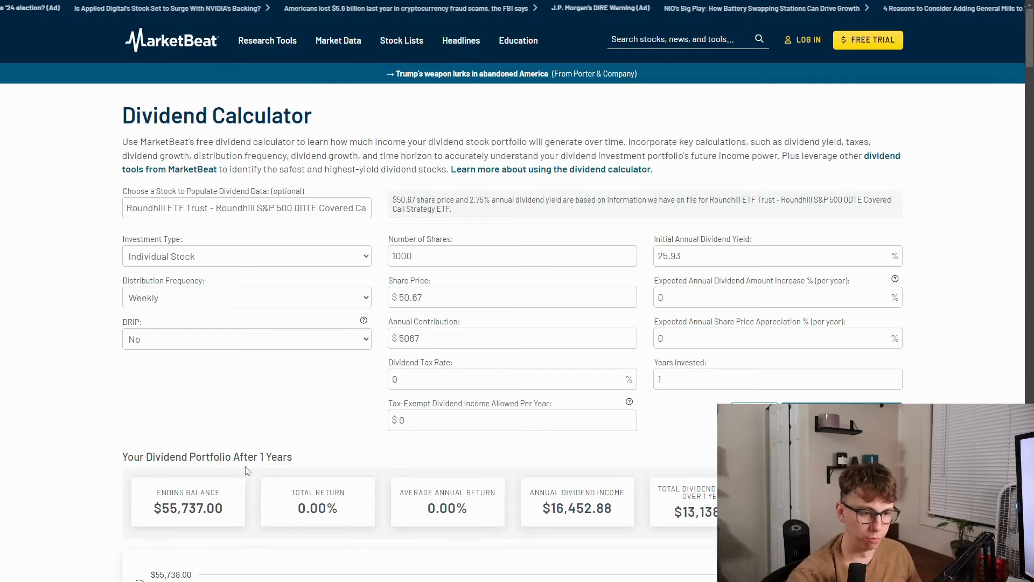
mouse_move(298, 445)
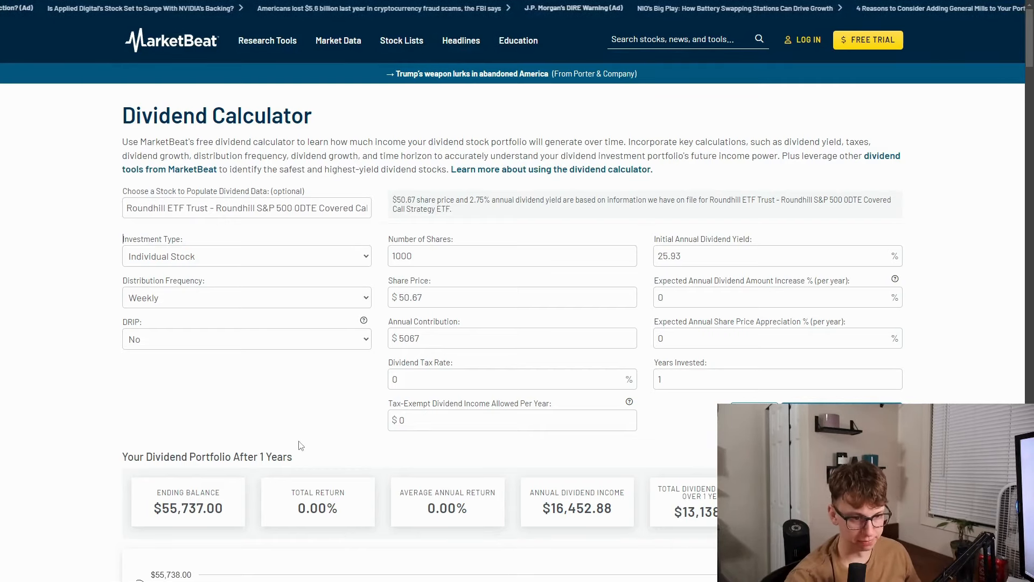
mouse_move(312, 442)
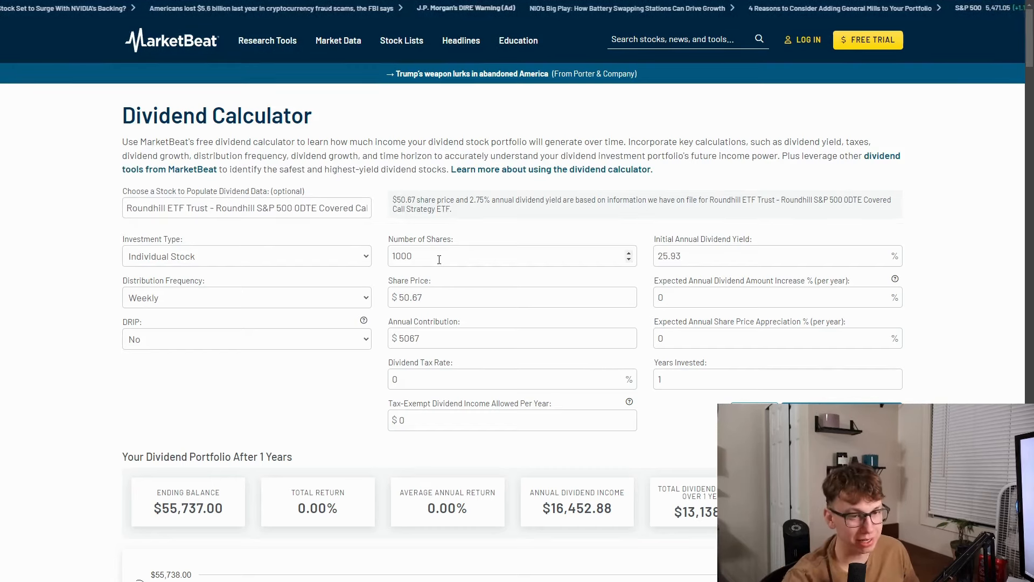
text(300)
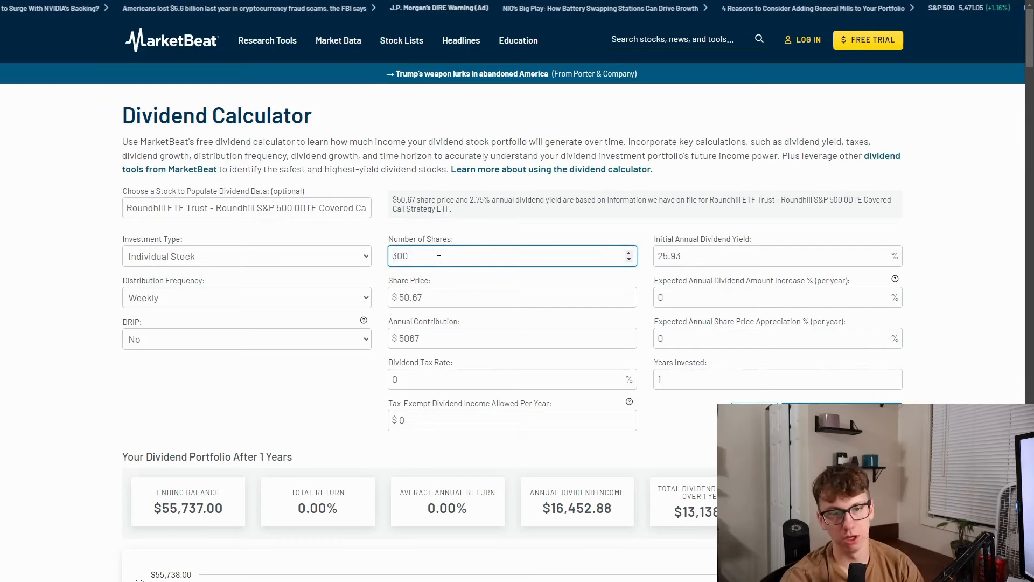
text(0)
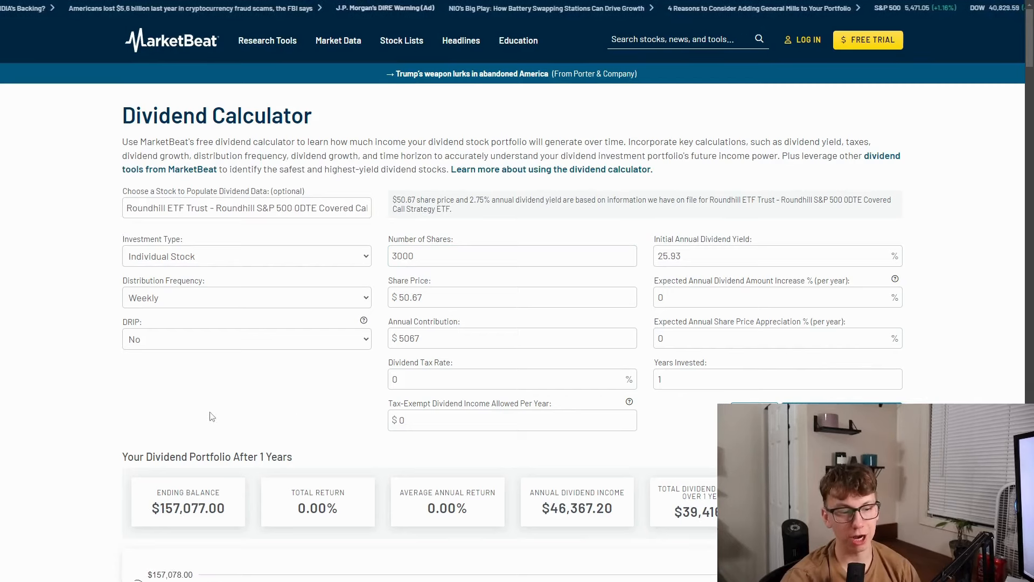
mouse_move(338, 378)
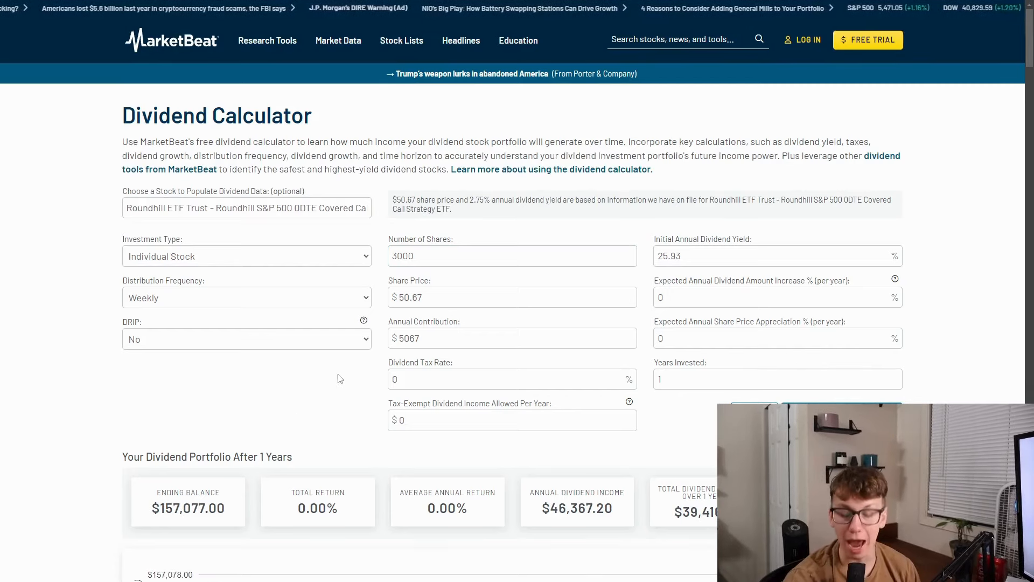
mouse_move(605, 465)
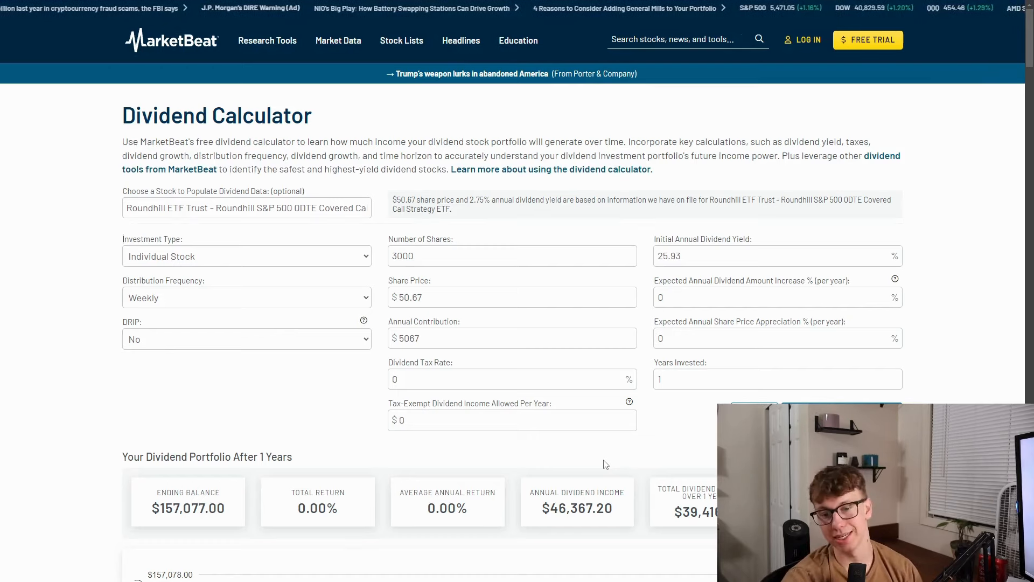
mouse_move(224, 333)
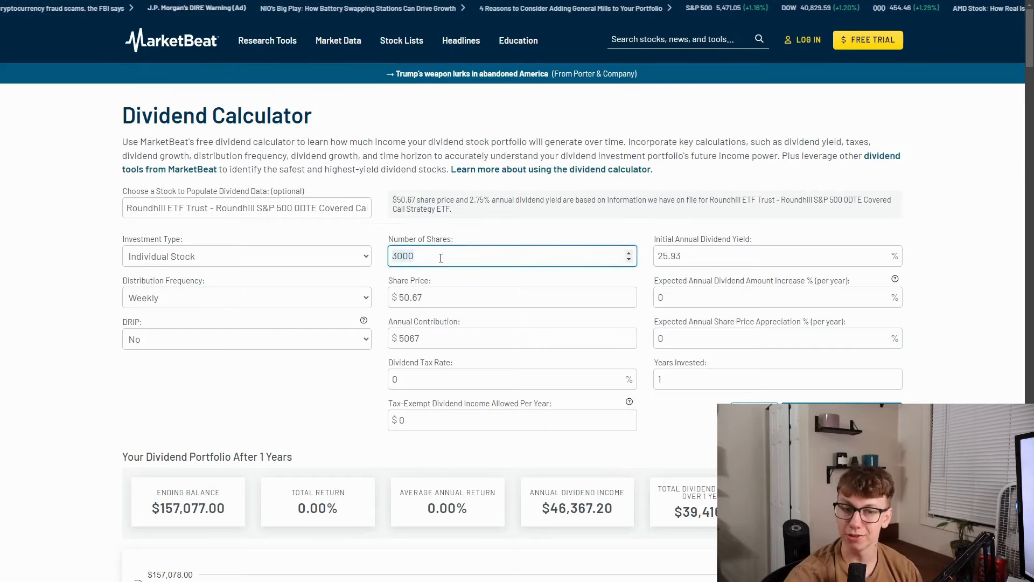
text(4000)
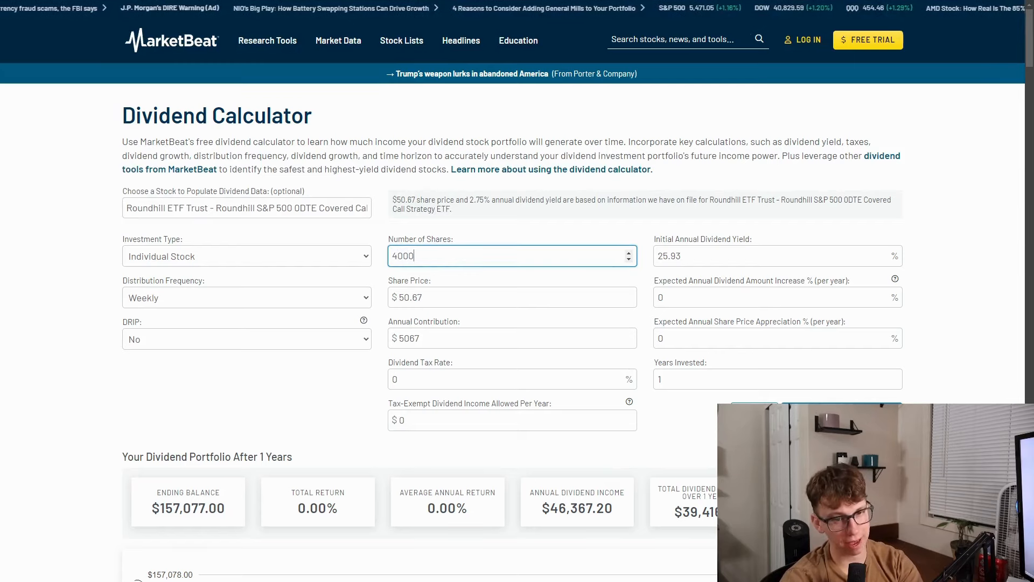
click(643, 440)
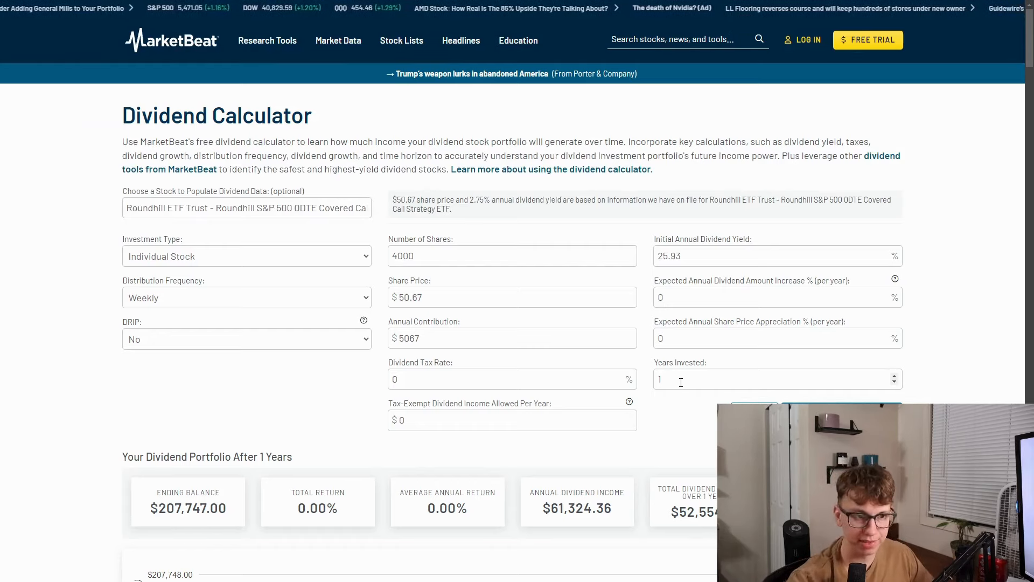
Step: Set DRIP to Yes and Years Invested to 2, reaching a $351,627.69 ending balance
click(246, 338)
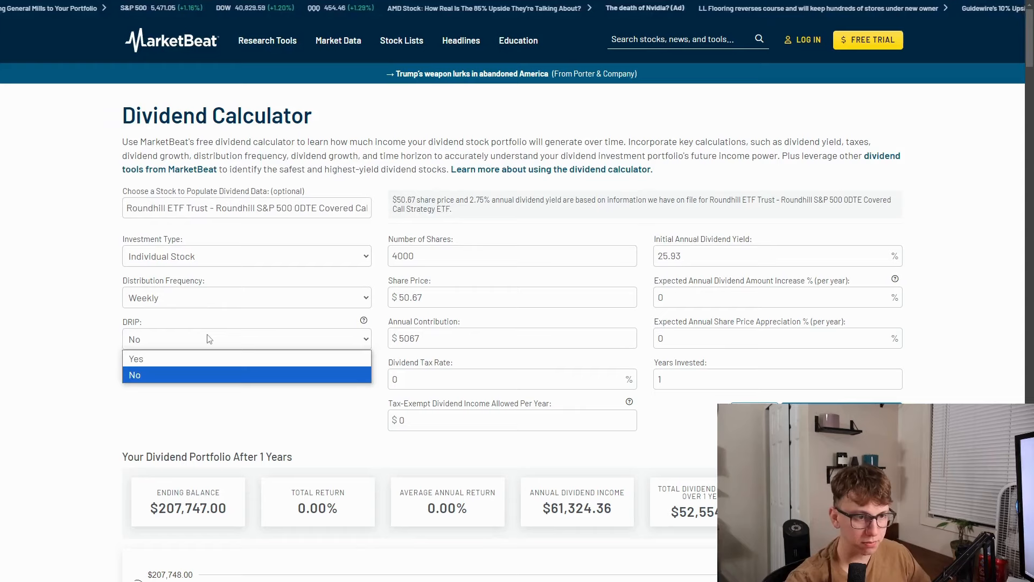
click(136, 357)
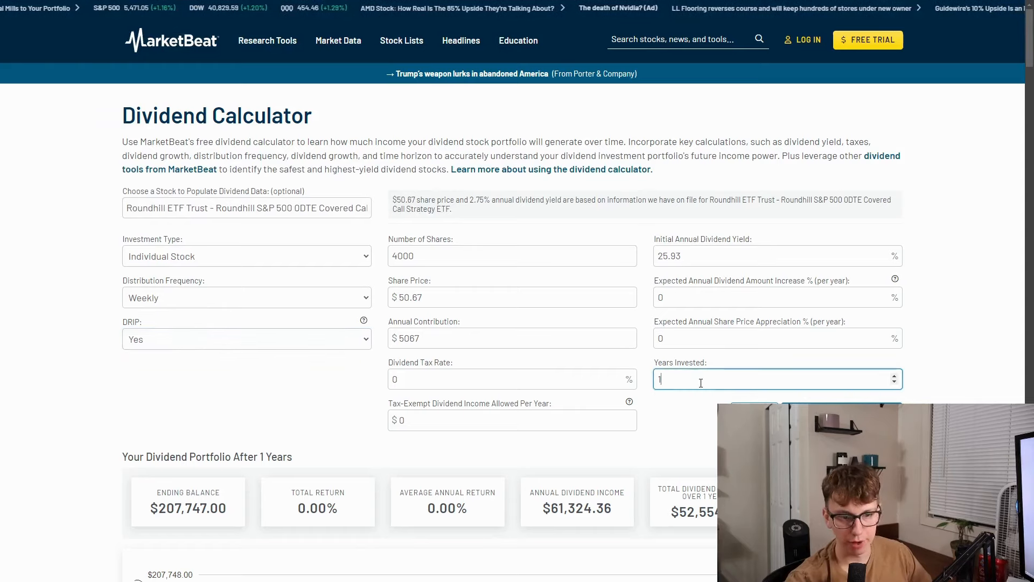
key(Backspace)
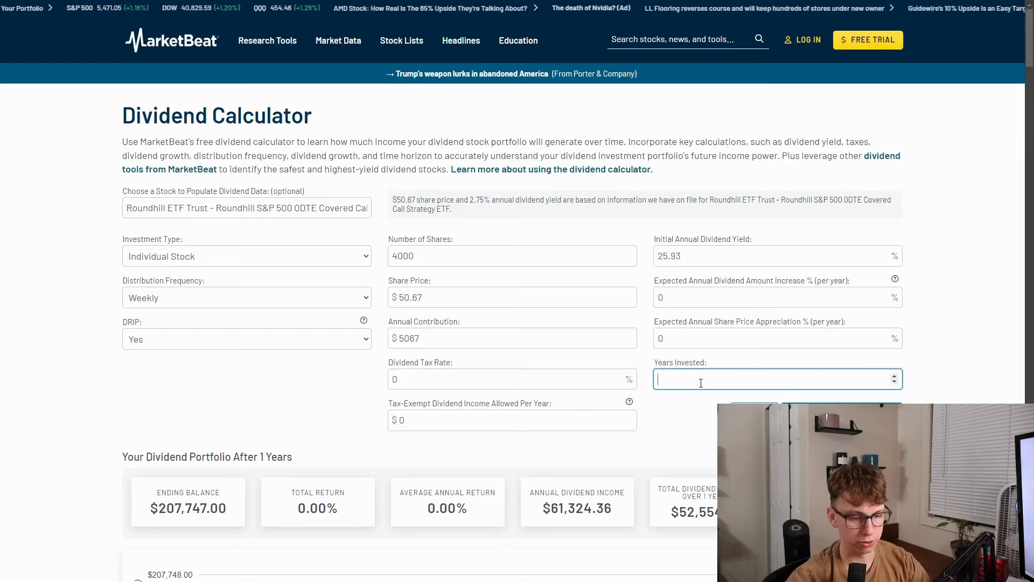
text(2)
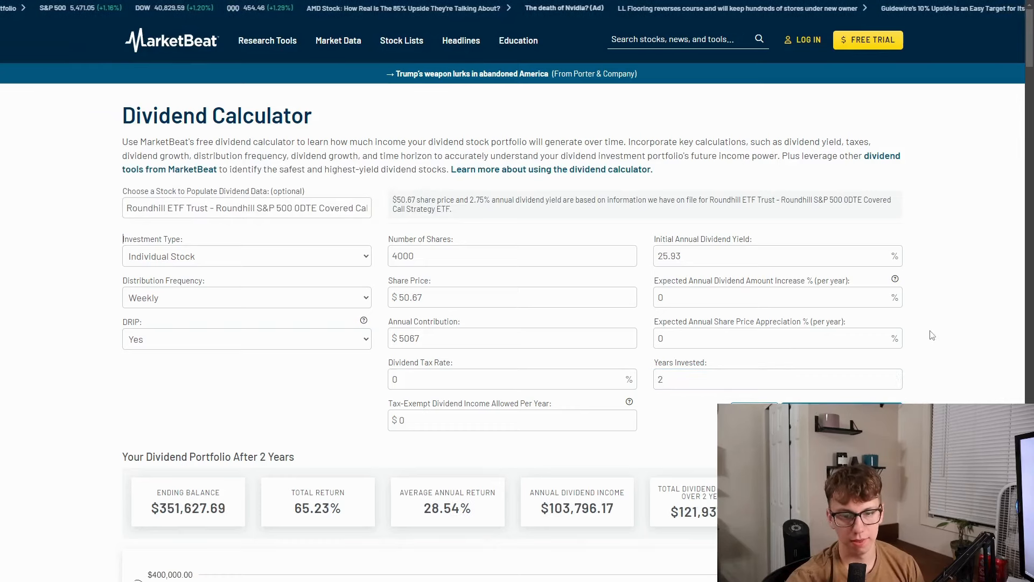
scroll(down, 3)
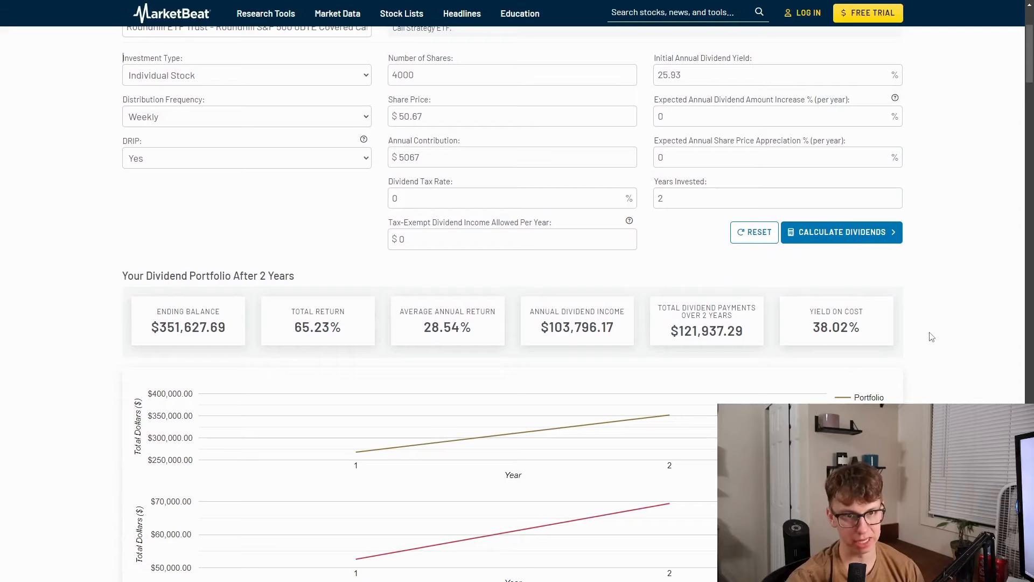
scroll(up, 3)
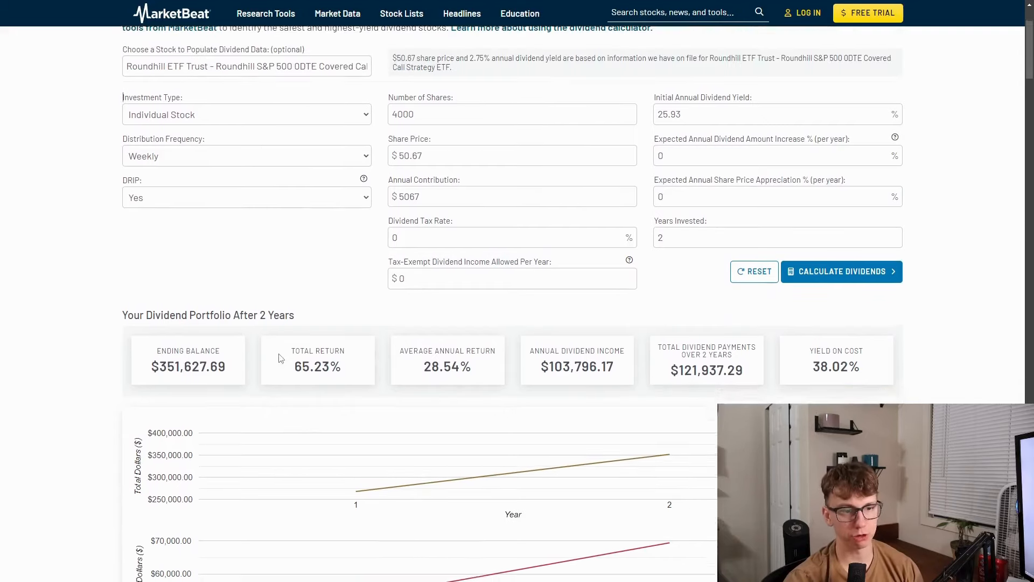
scroll(down, 3)
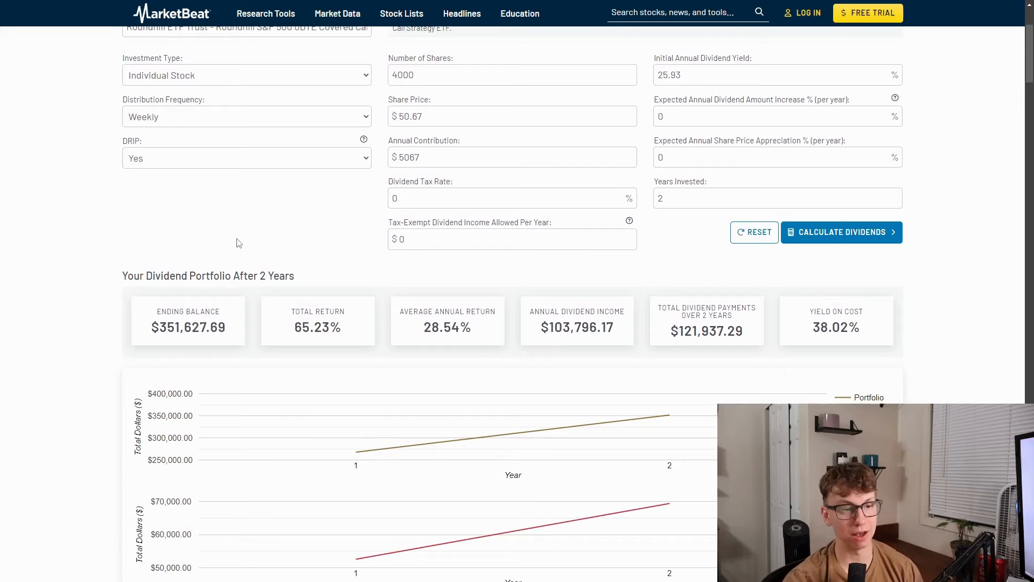
scroll(down, 3)
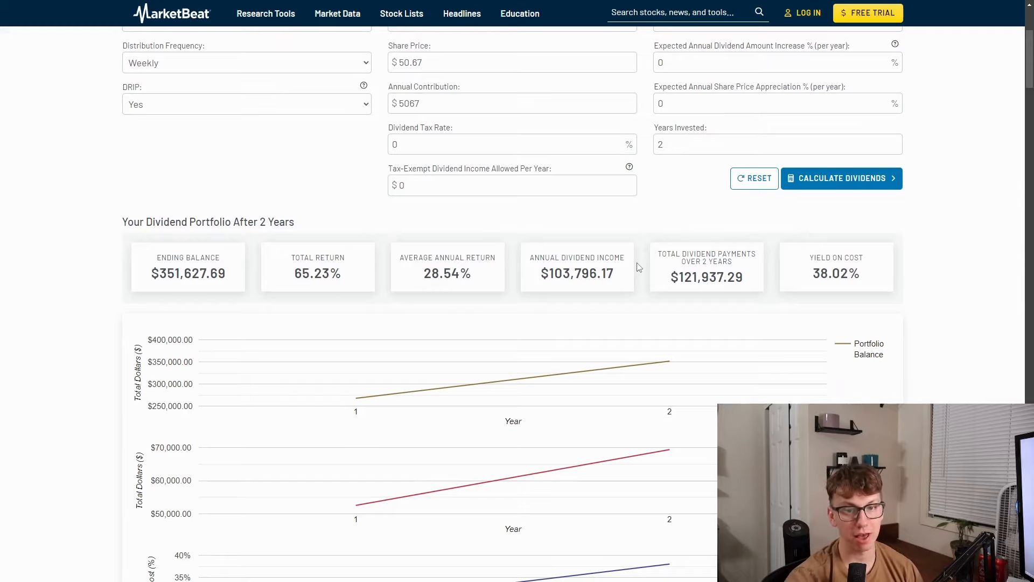
scroll(up, 3)
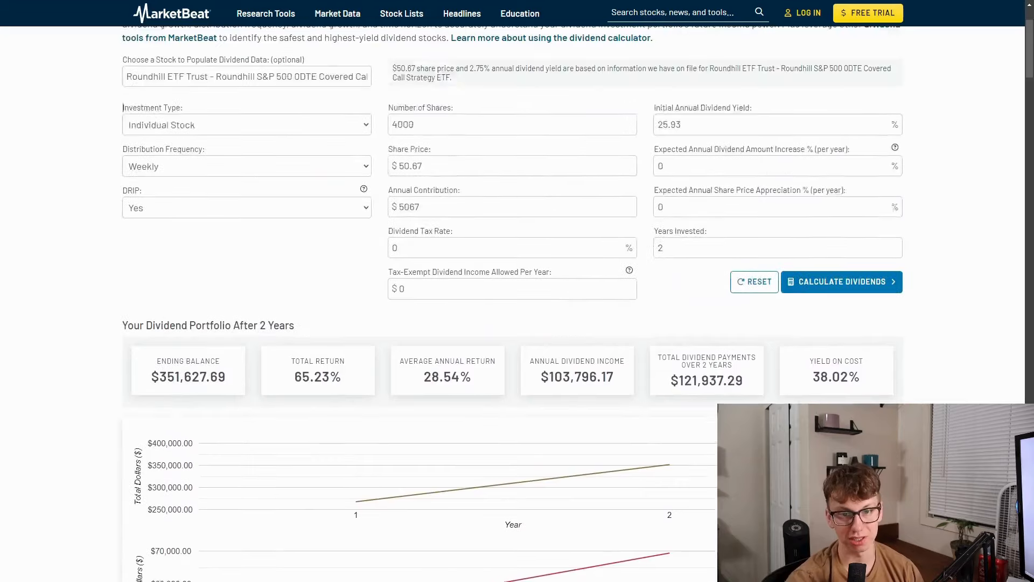
scroll(up, 3)
text(100)
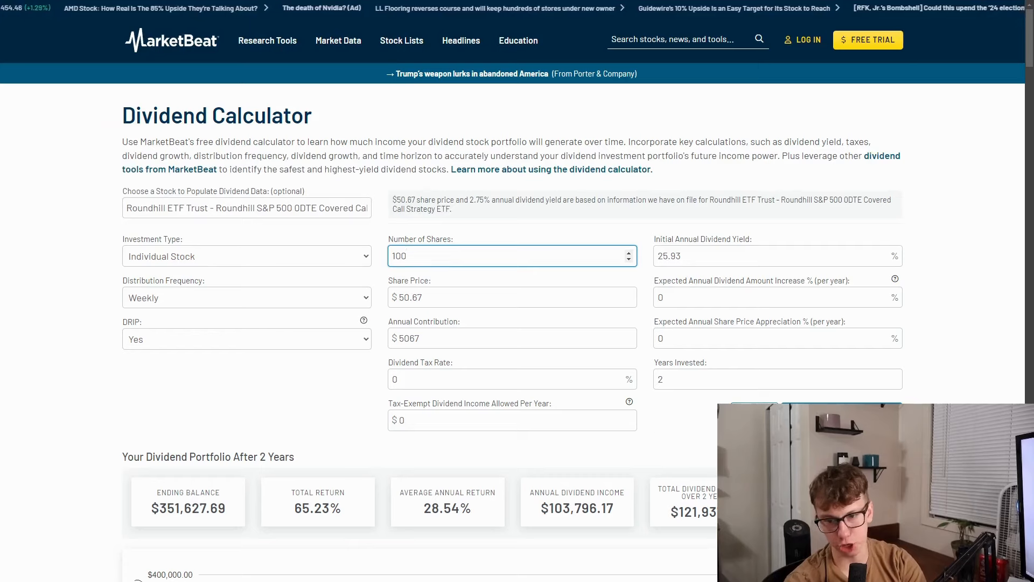
Step: Calculate 100 shares over 10 years with reinvestment and review the $278,168.01 projection charts
click(776, 378)
text(10)
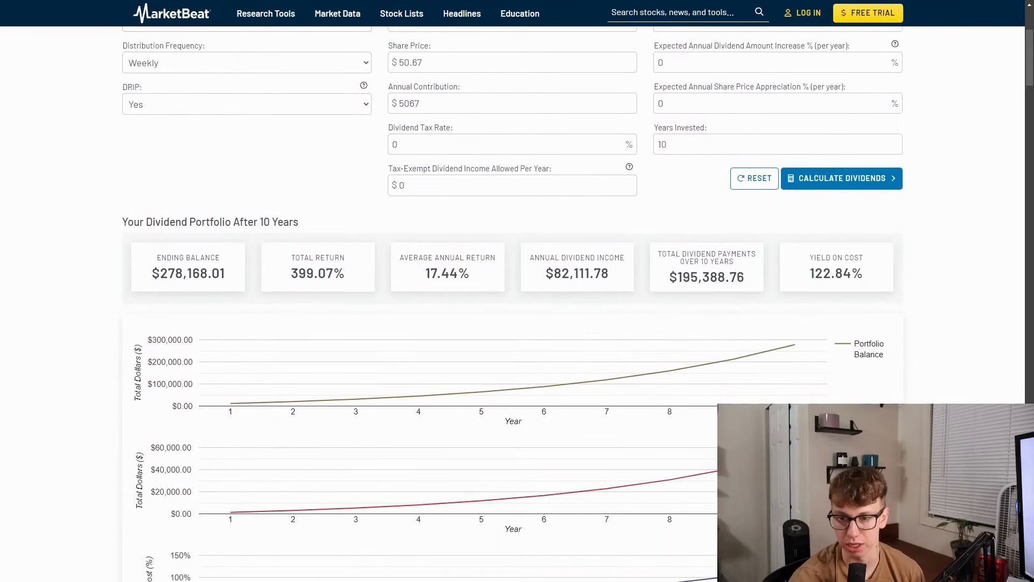
scroll(down, 3)
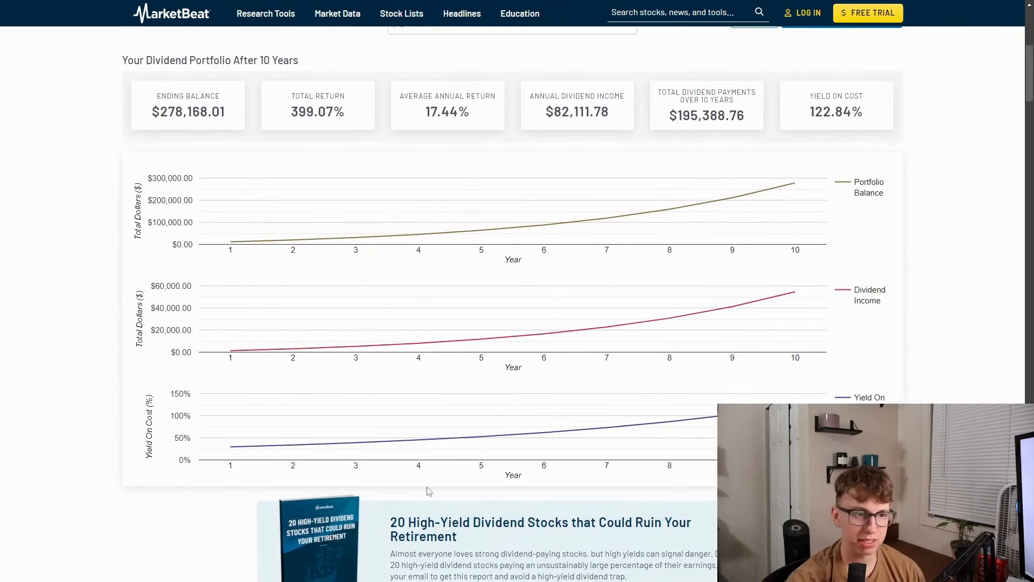
mouse_move(239, 249)
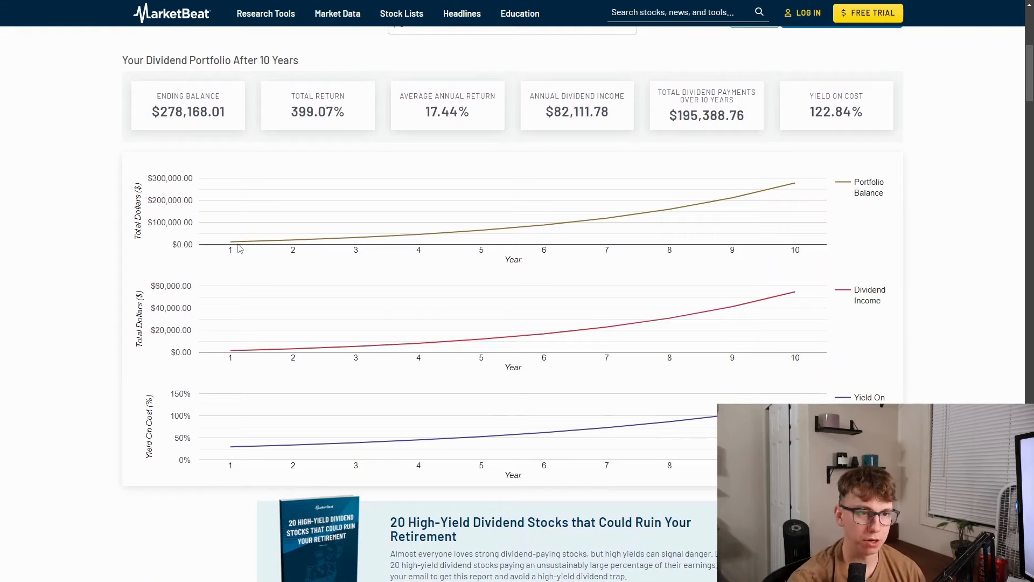
mouse_move(230, 242)
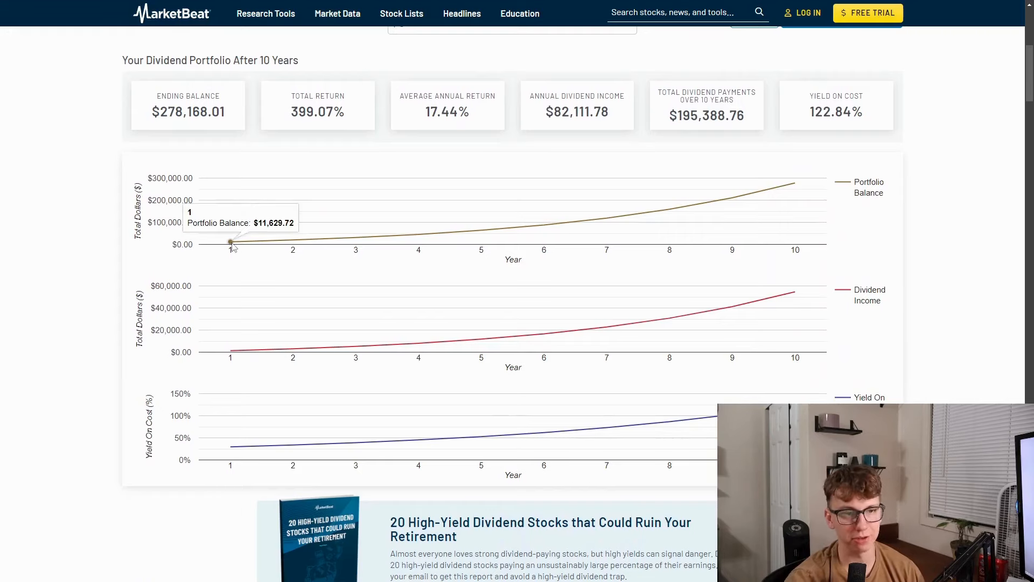
mouse_move(778, 223)
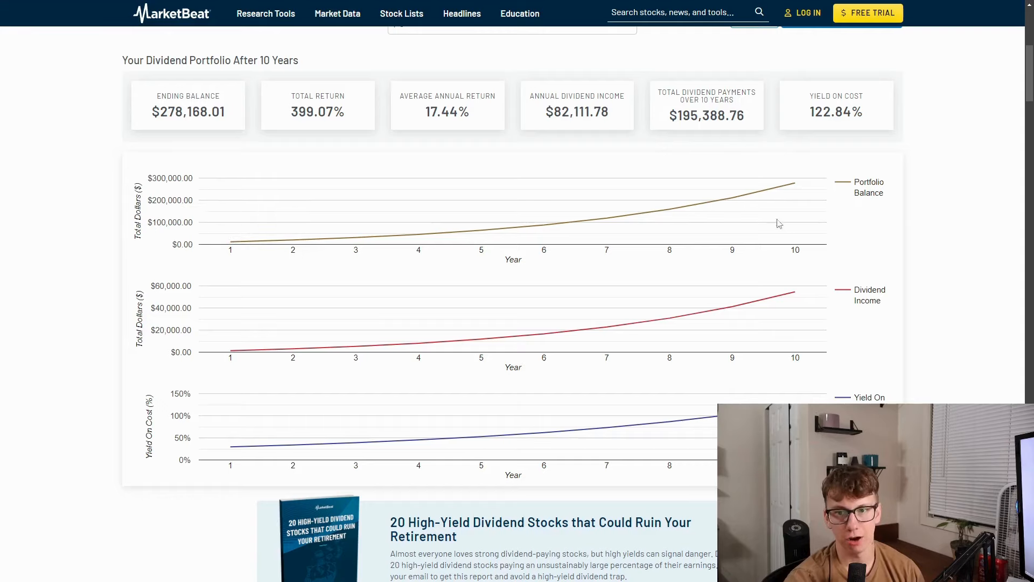
mouse_move(795, 185)
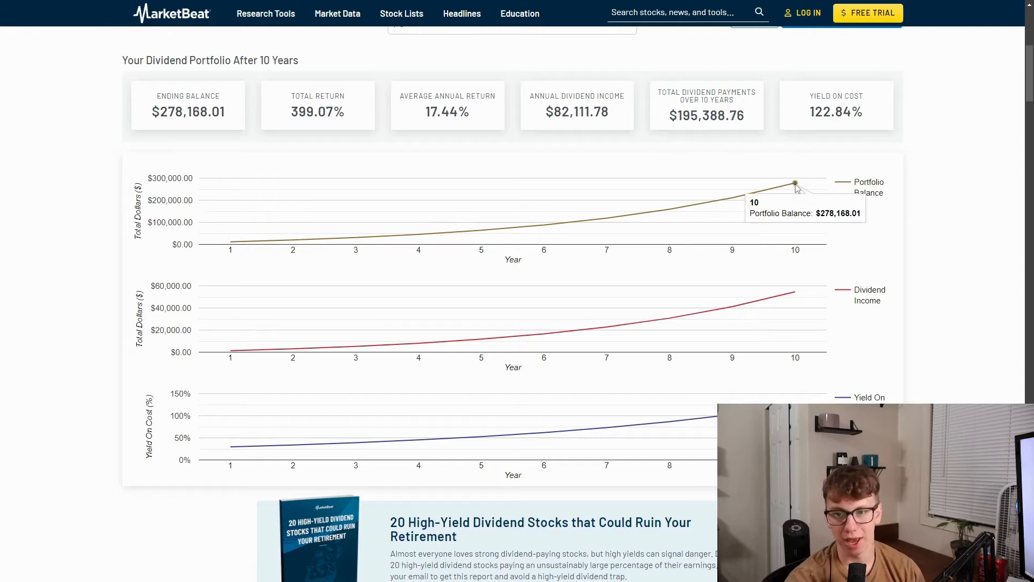
scroll(up, 3)
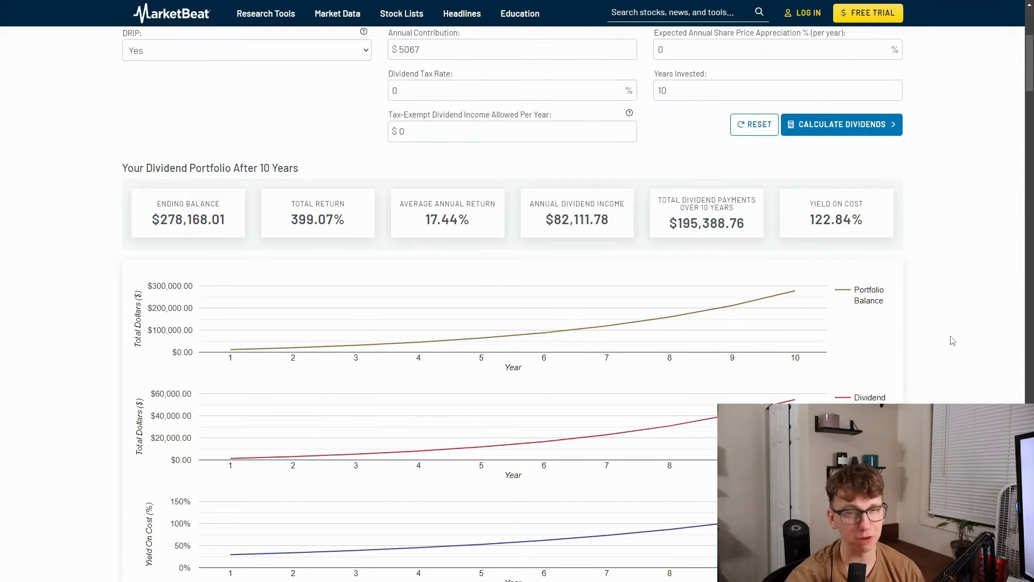
mouse_move(931, 327)
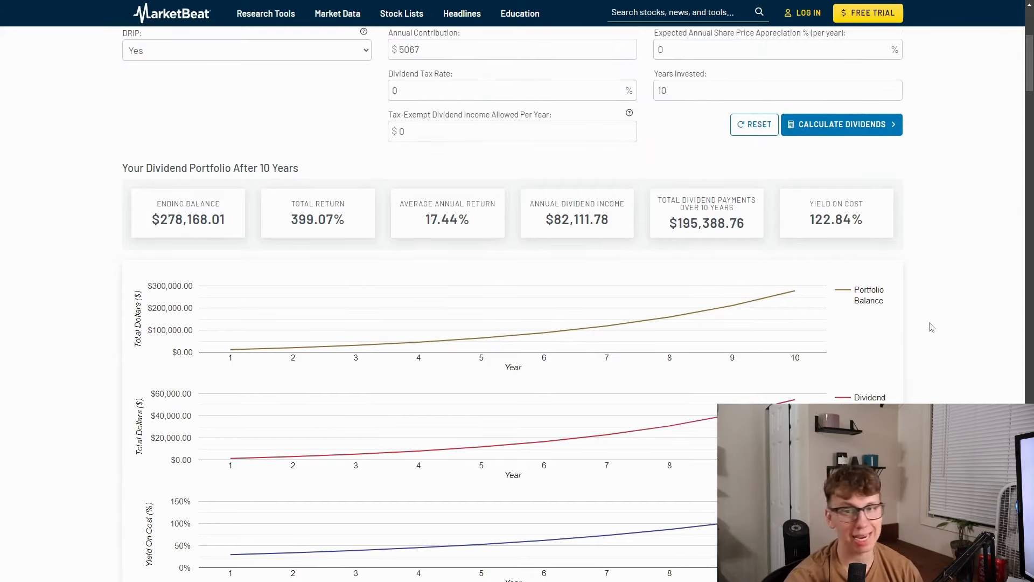
scroll(up, 3)
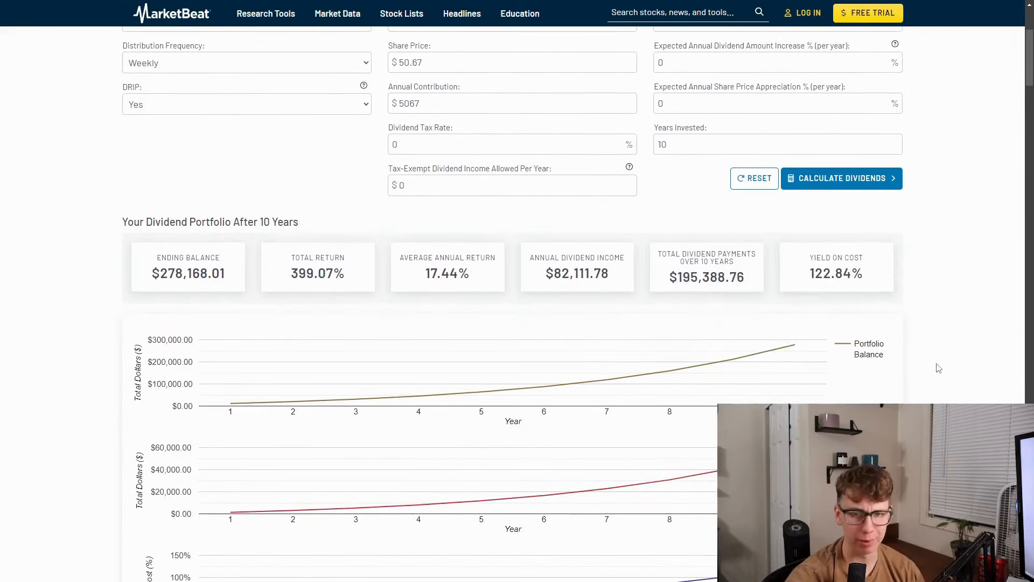
mouse_move(834, 348)
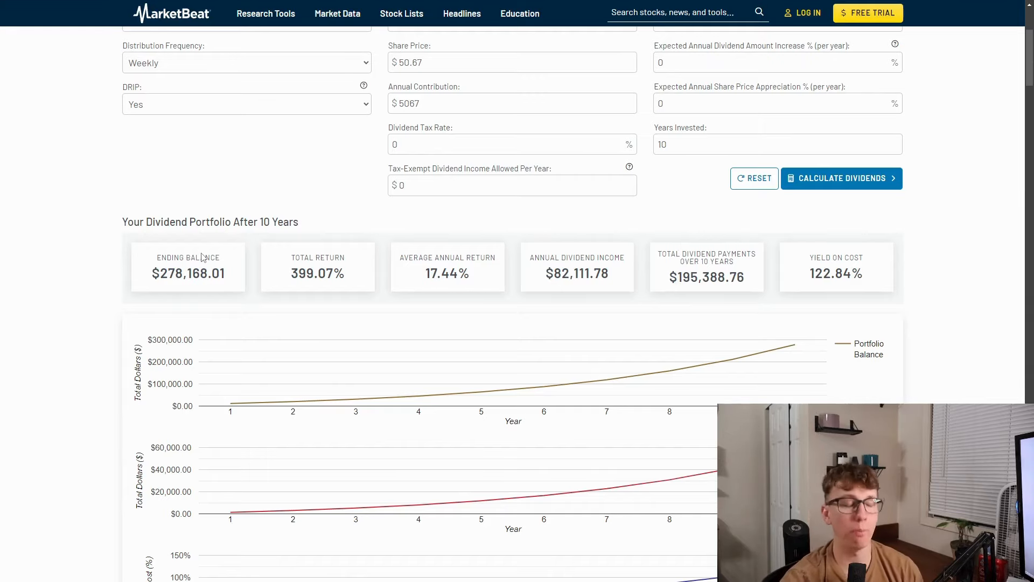
scroll(up, 3)
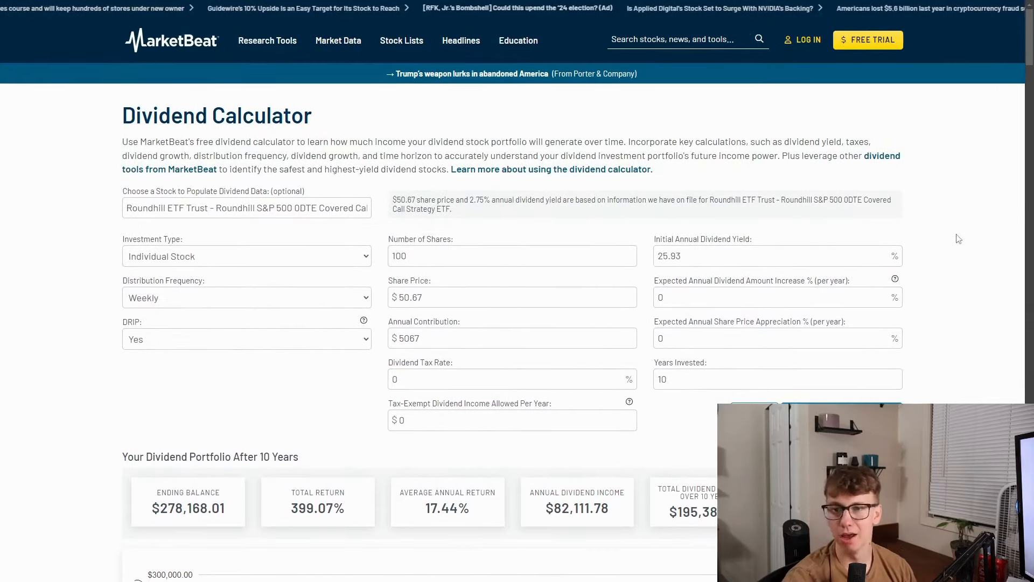